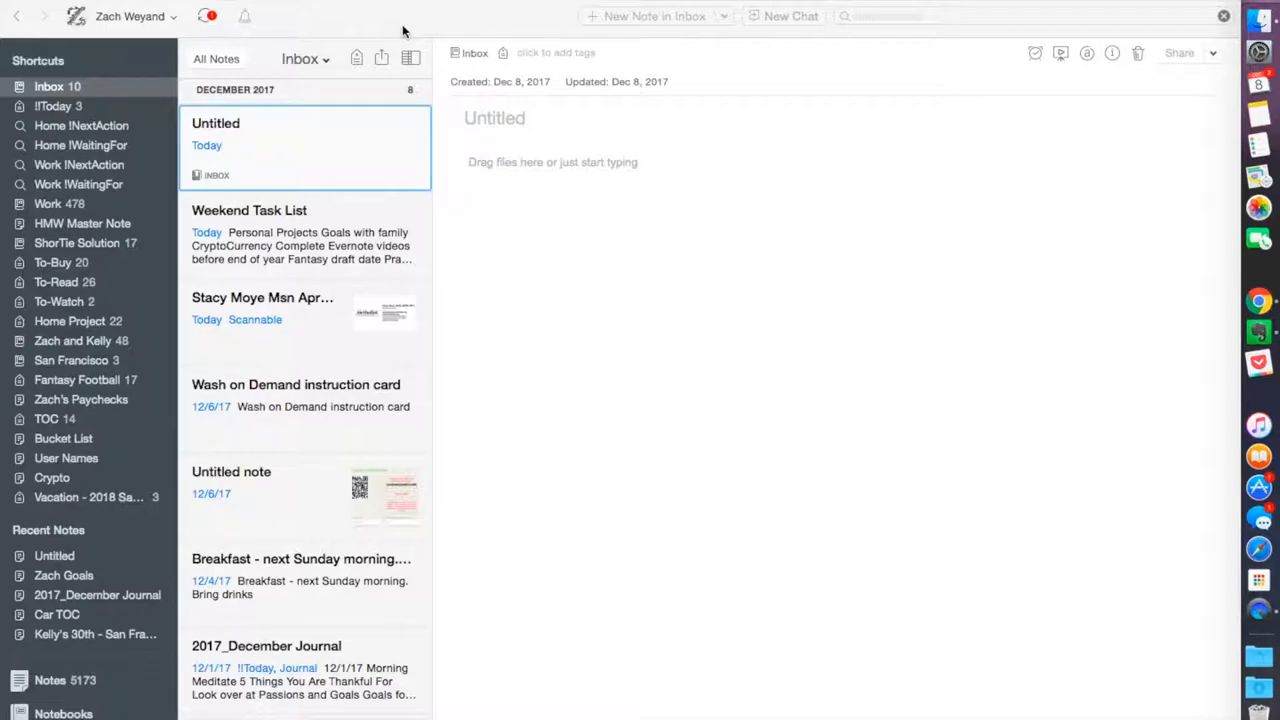
{"action": "mouse_move", "coordinate": [110, 385]}
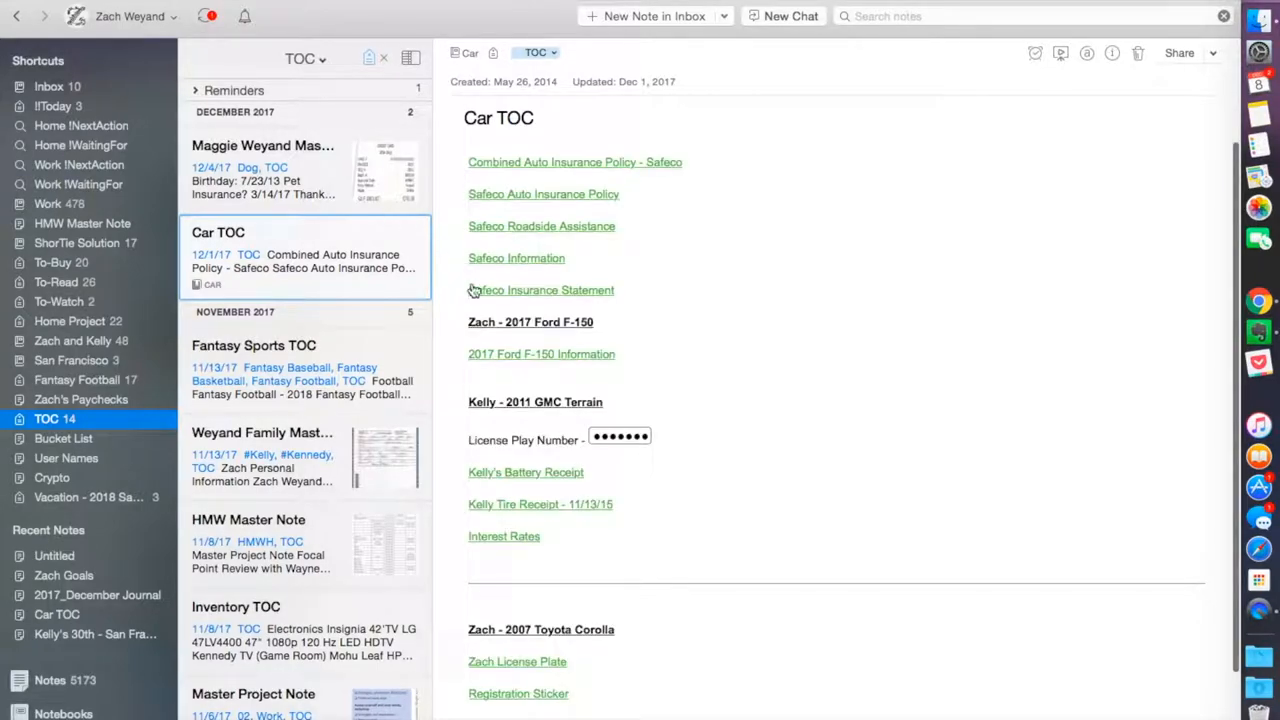
{"action": "mouse_move", "coordinate": [648, 310]}
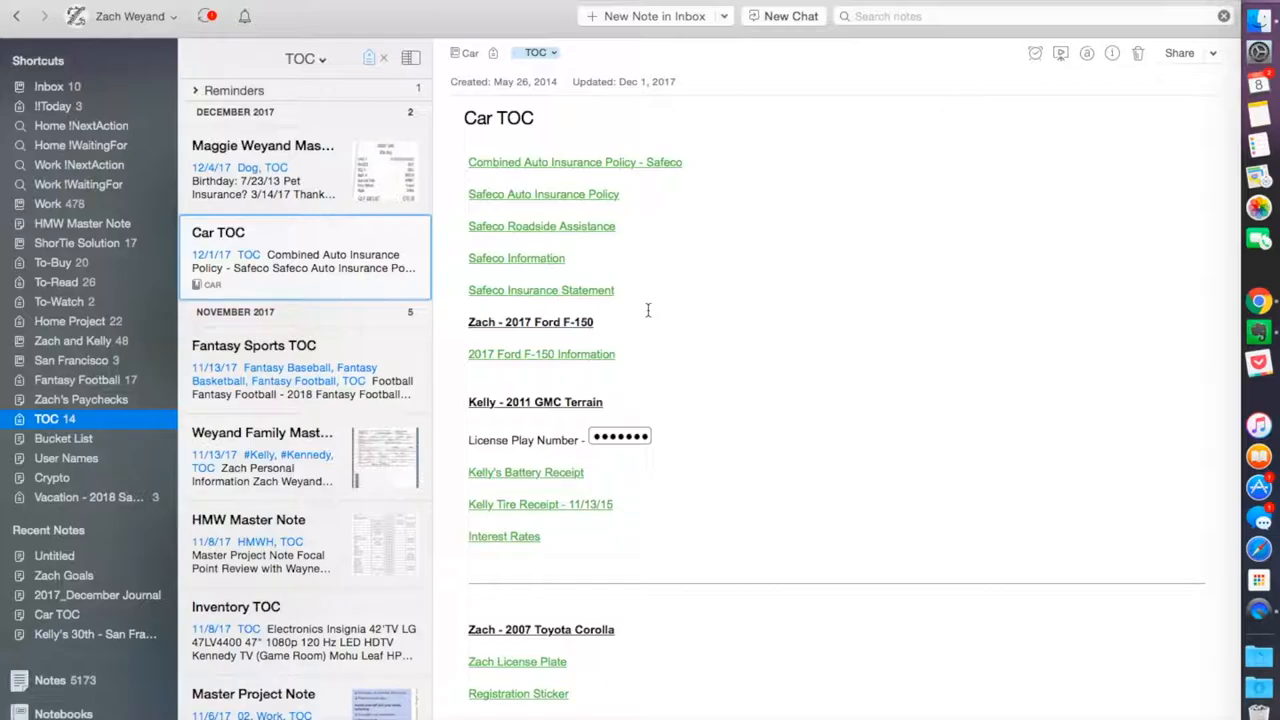
{"action": "scroll", "scroll_direction": "down", "scroll_amount": 3}
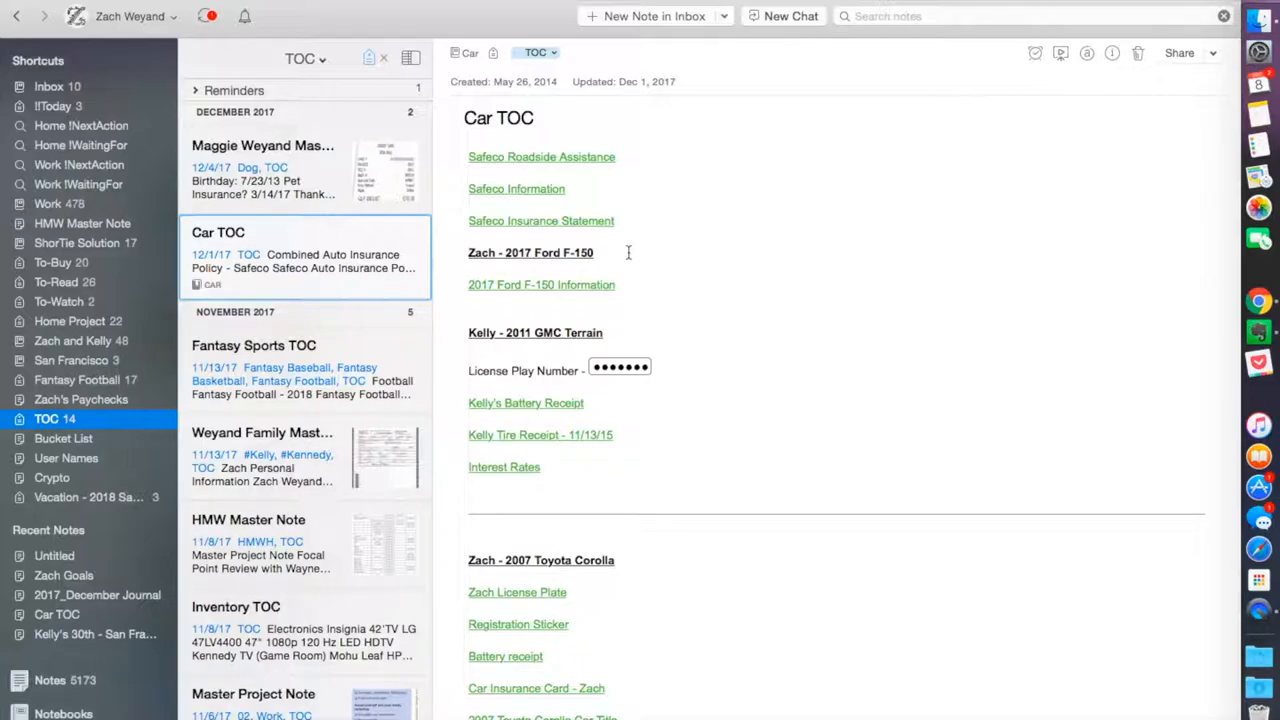
{"action": "left_click", "coordinate": [630, 240]}
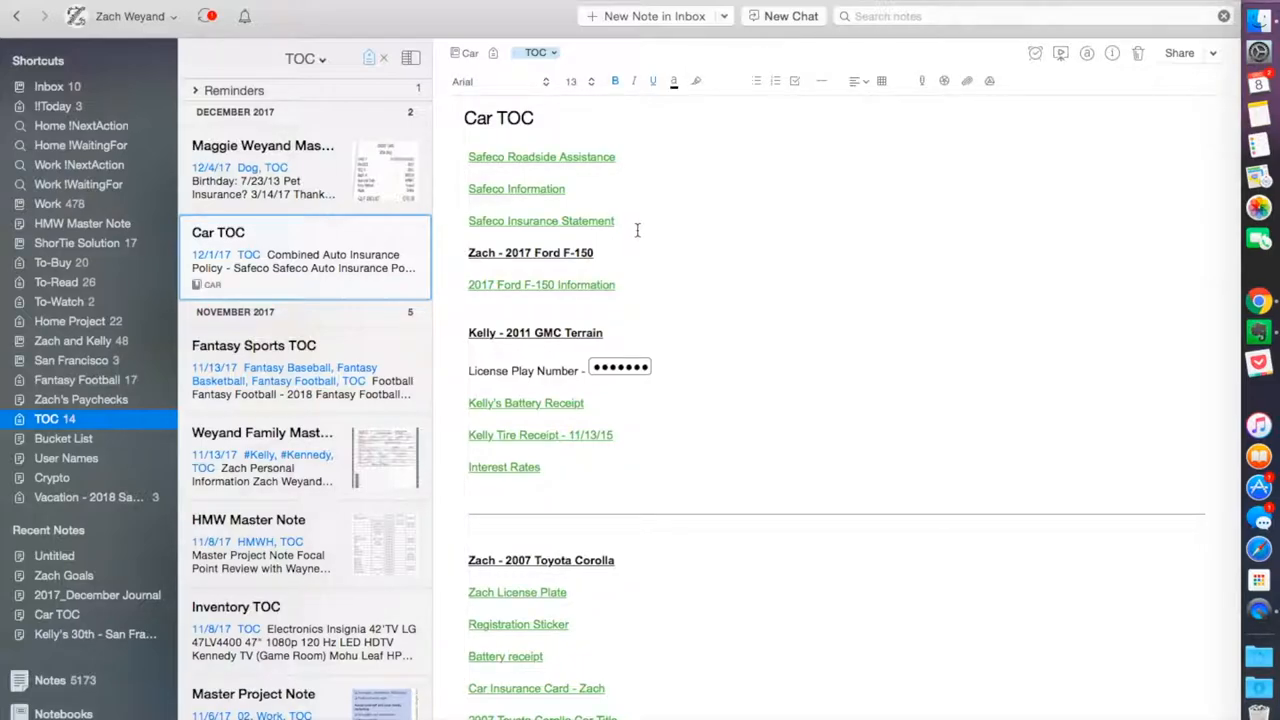
{"action": "mouse_move", "coordinate": [574, 166]}
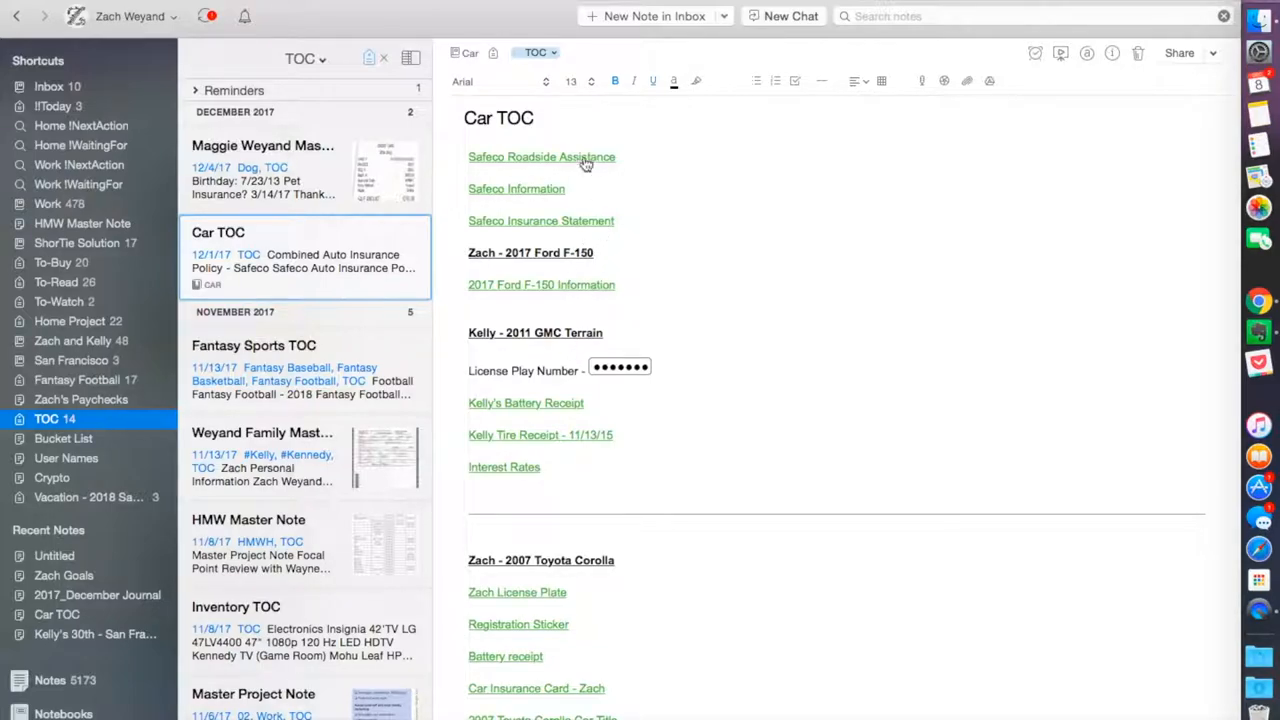
{"action": "mouse_move", "coordinate": [654, 184]}
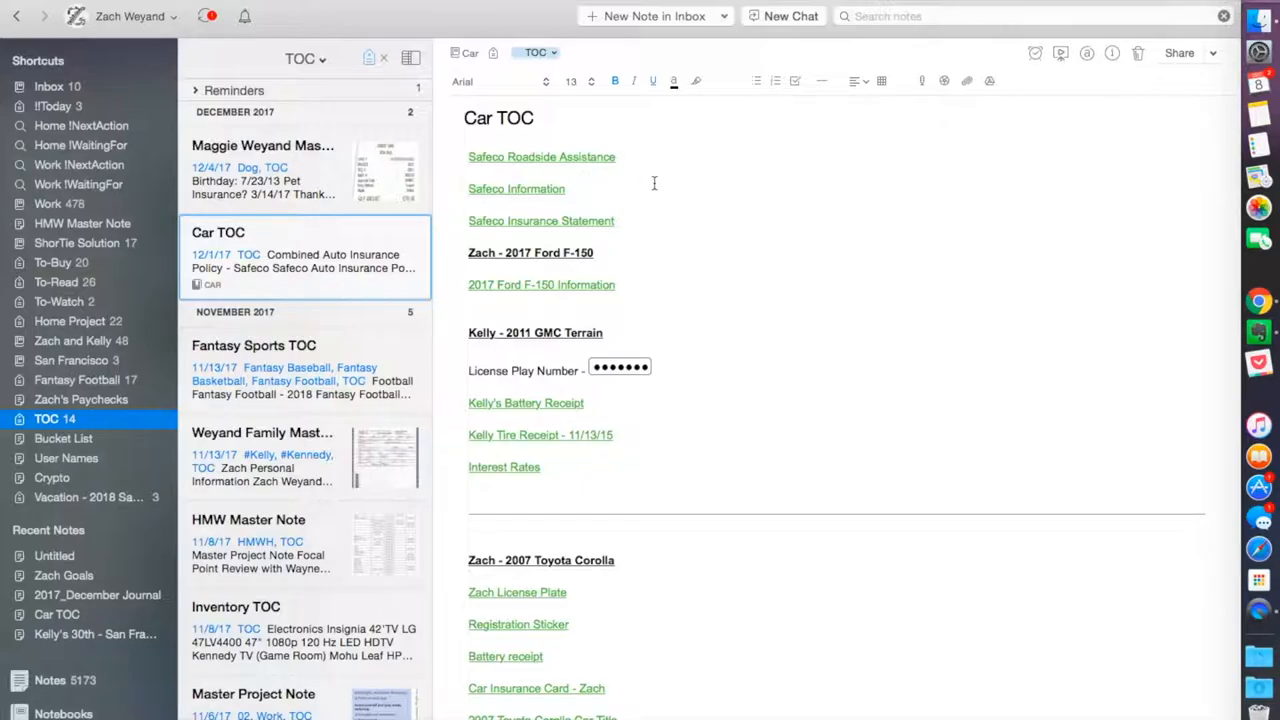
{"action": "mouse_move", "coordinate": [629, 251]}
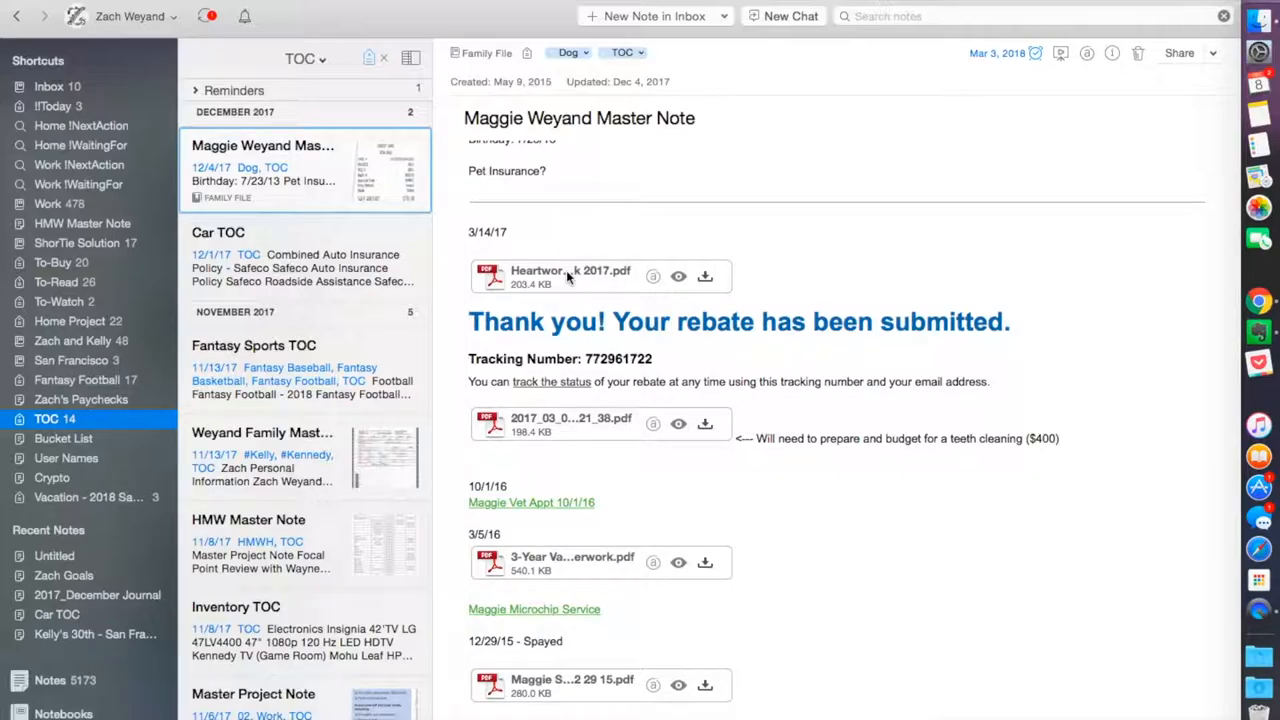
{"action": "mouse_move", "coordinate": [570, 277]}
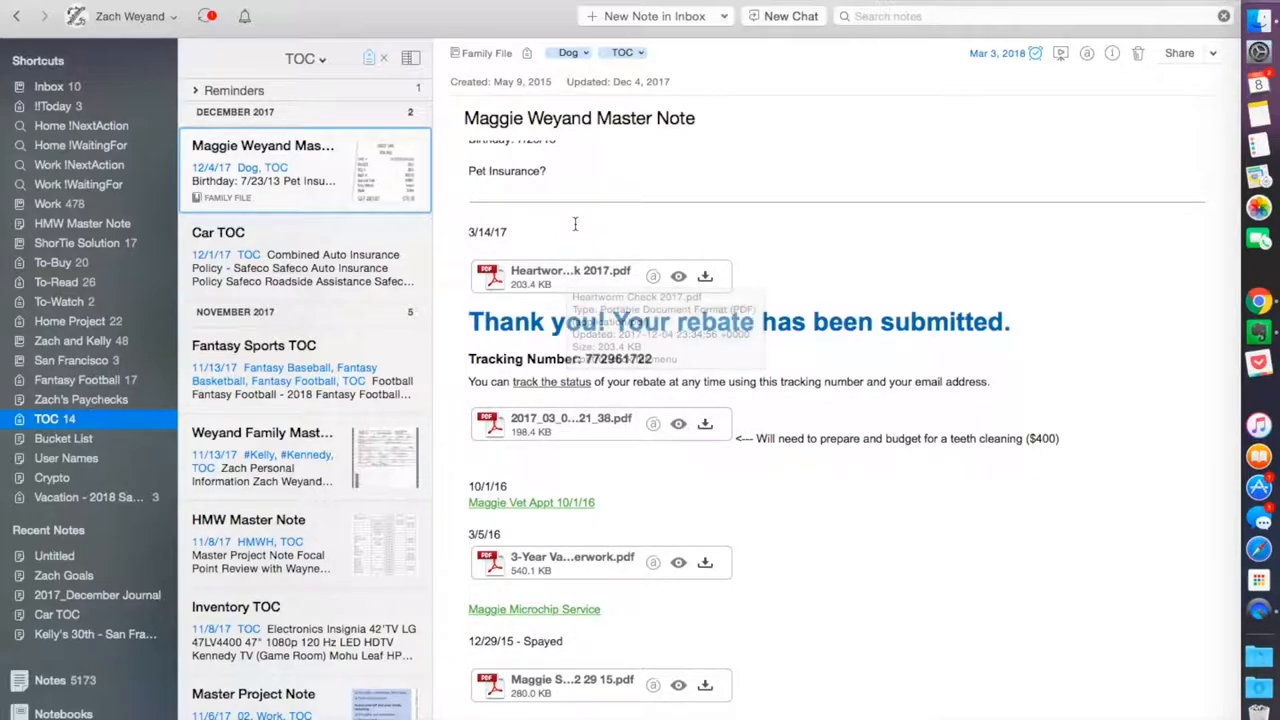
{"action": "scroll", "scroll_direction": "down", "scroll_amount": 3}
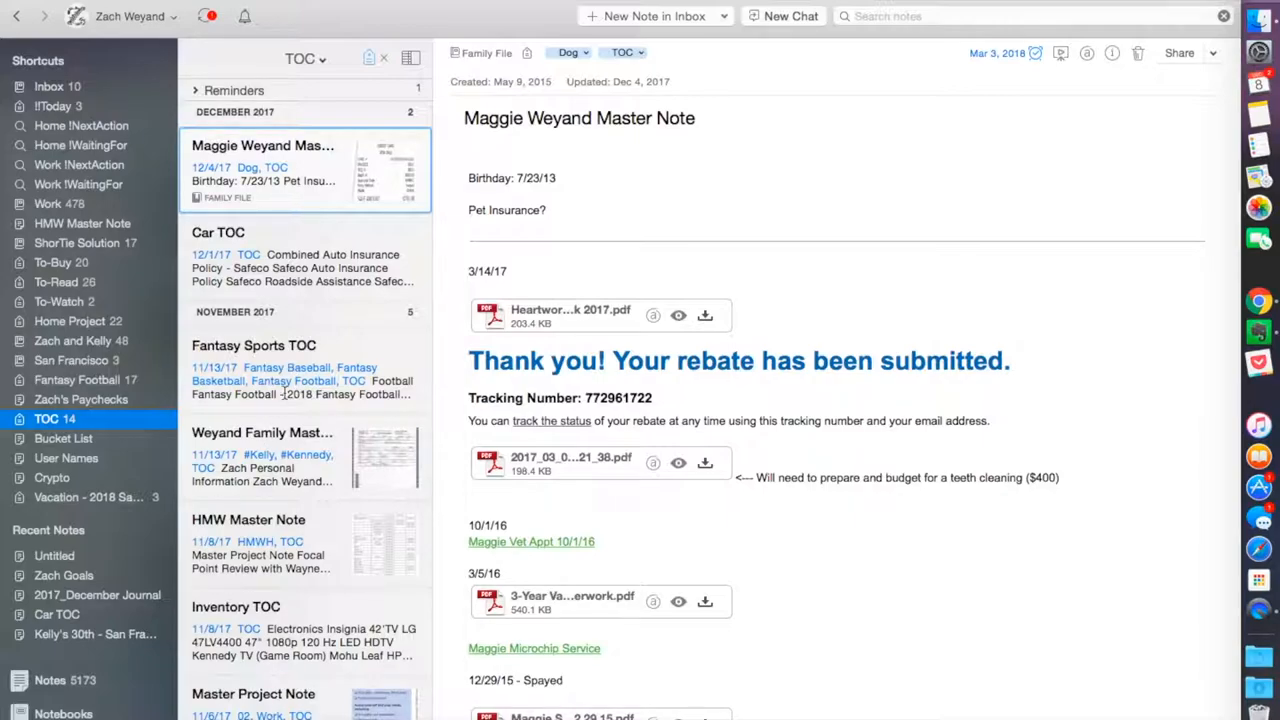
- Open the Fantasy Sports TOC listing football, basketball and baseball seasons by year
{"action": "left_click", "coordinate": [253, 345]}
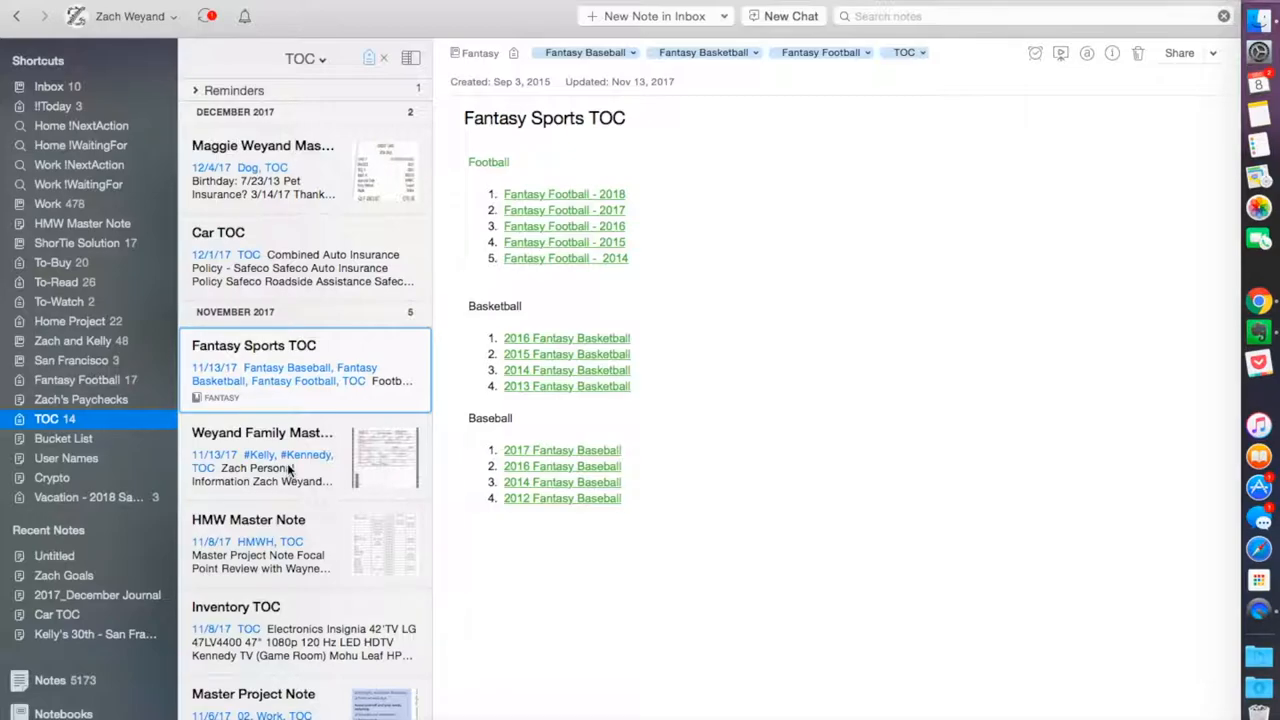
- Open the Weyand Family Master Note and scroll through each member's document sections
{"action": "left_click", "coordinate": [261, 432]}
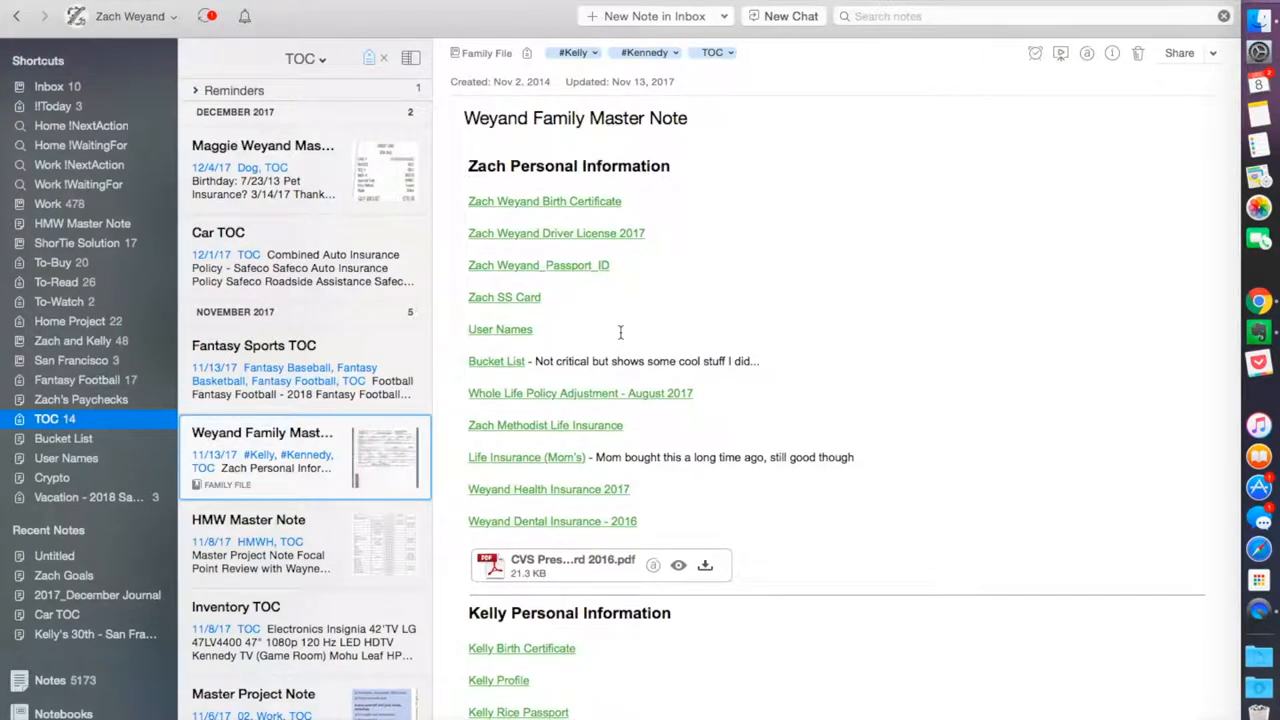
{"action": "mouse_move", "coordinate": [610, 440]}
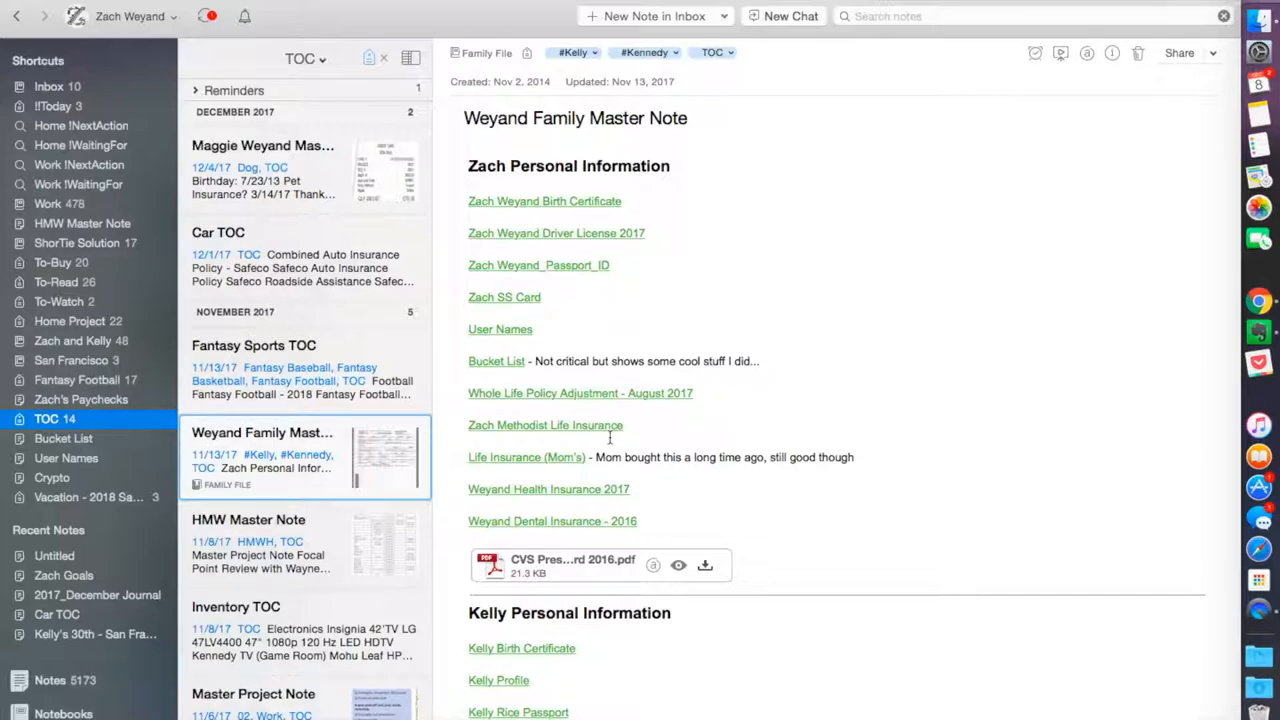
{"action": "mouse_move", "coordinate": [618, 330]}
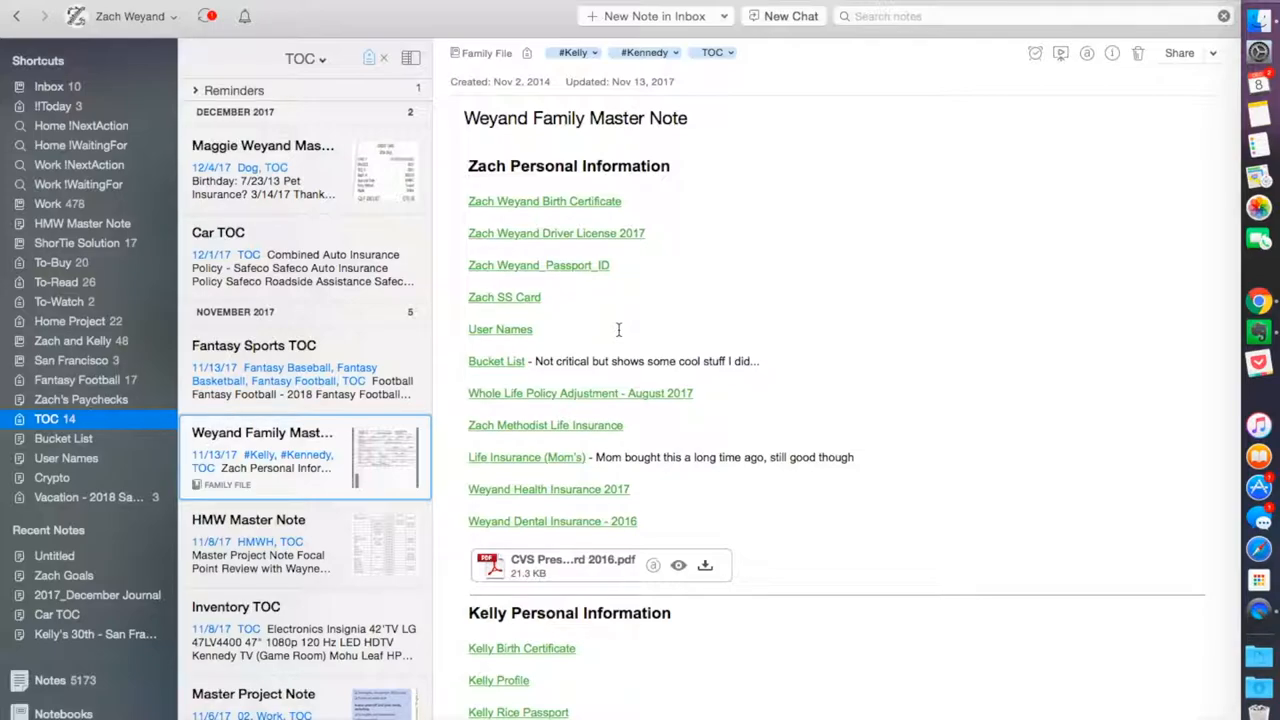
{"action": "mouse_move", "coordinate": [605, 275]}
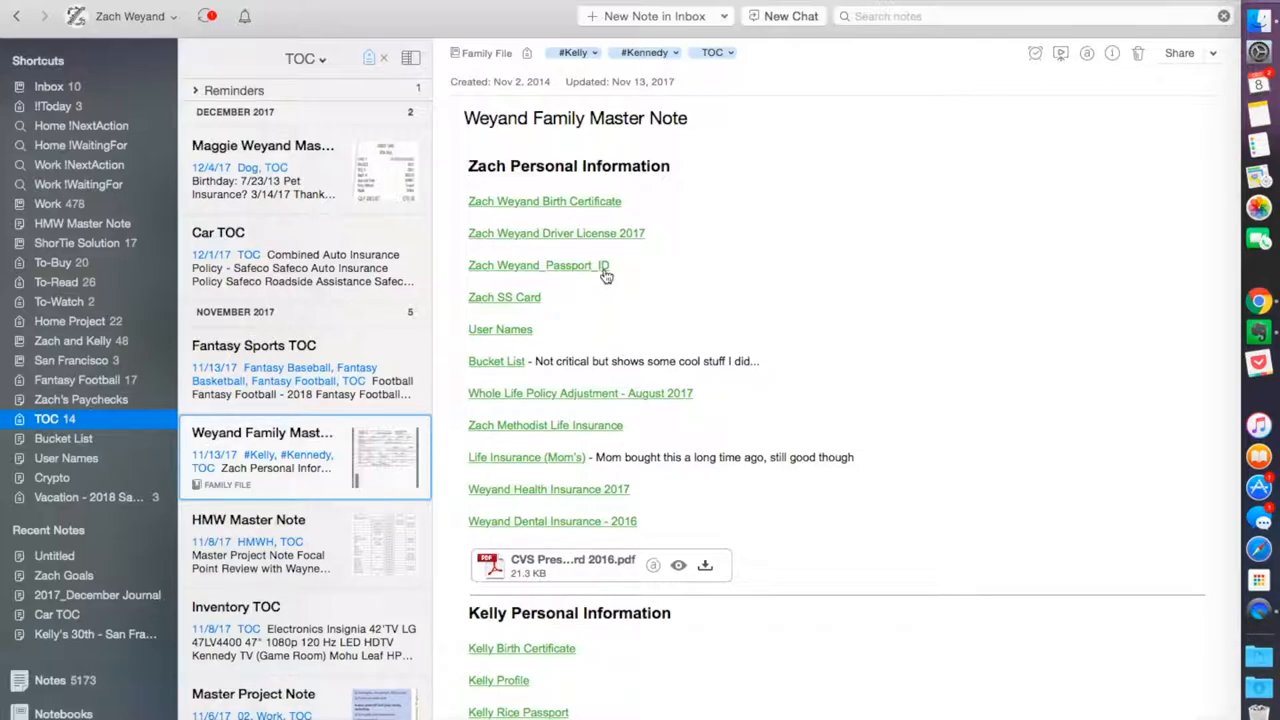
{"action": "mouse_move", "coordinate": [587, 346]}
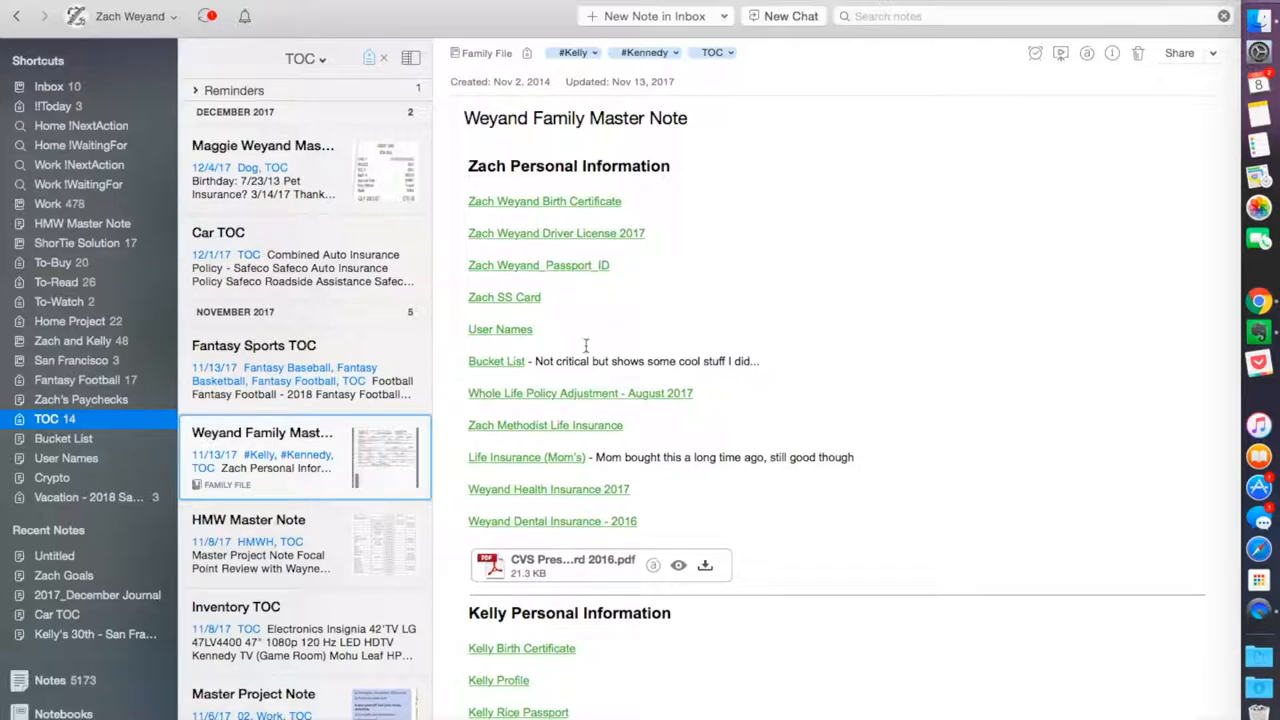
{"action": "mouse_move", "coordinate": [698, 431]}
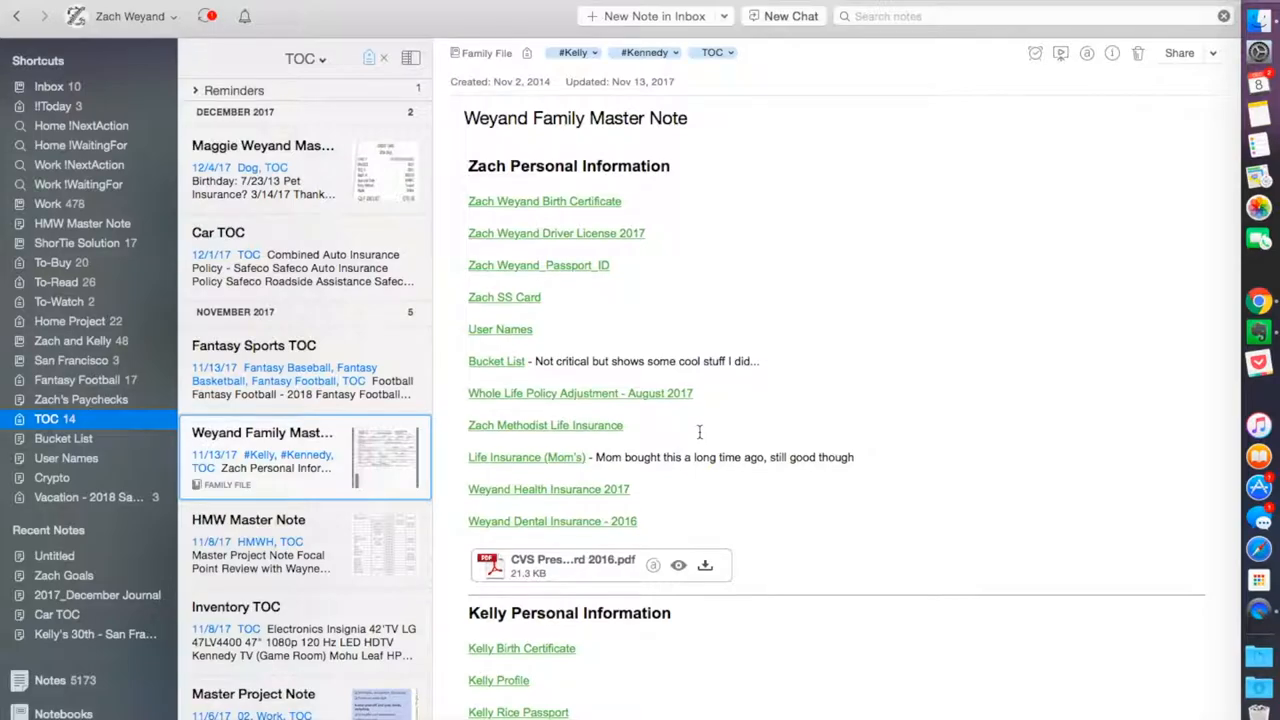
{"action": "scroll", "scroll_direction": "down", "scroll_amount": 3}
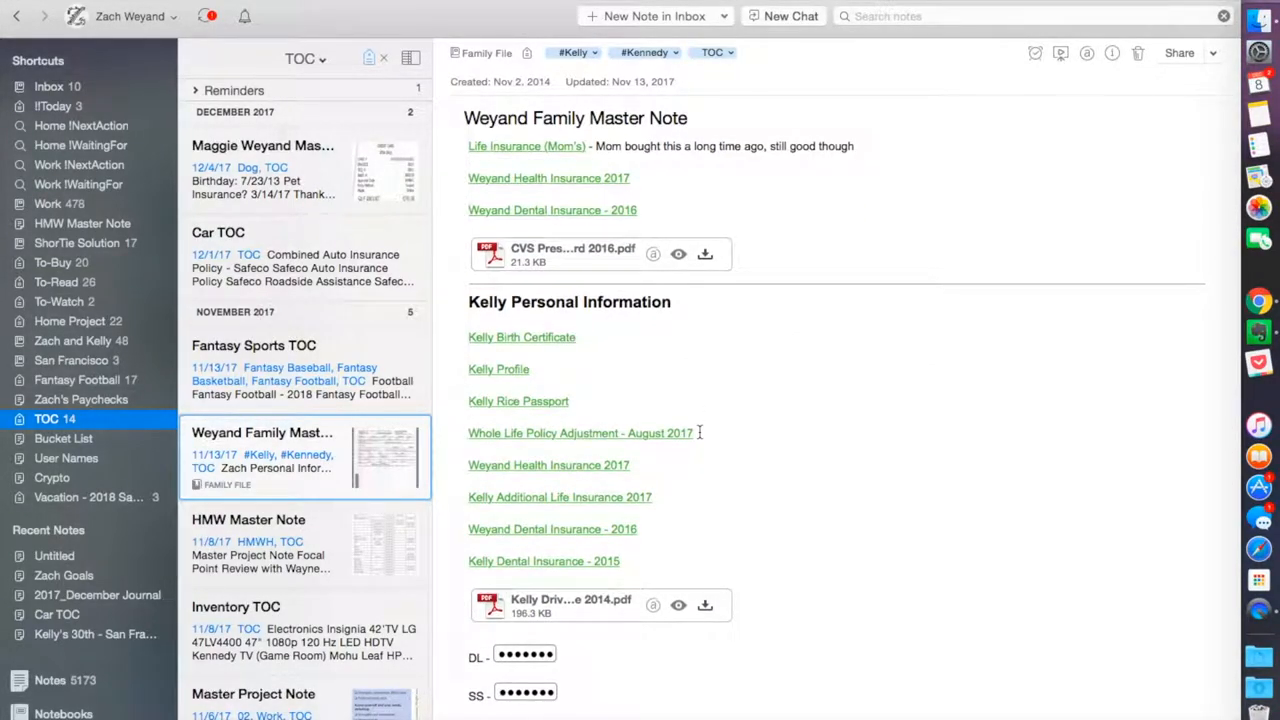
{"action": "scroll", "scroll_direction": "down", "scroll_amount": 3}
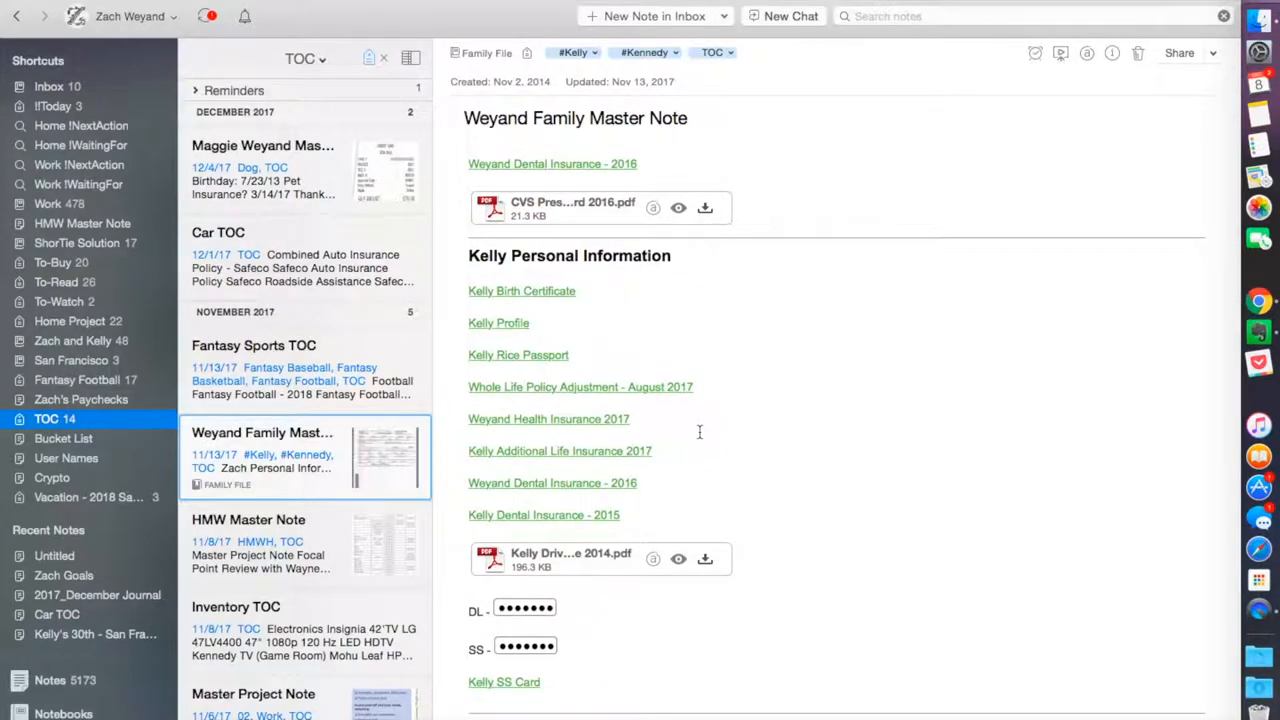
{"action": "mouse_move", "coordinate": [656, 346]}
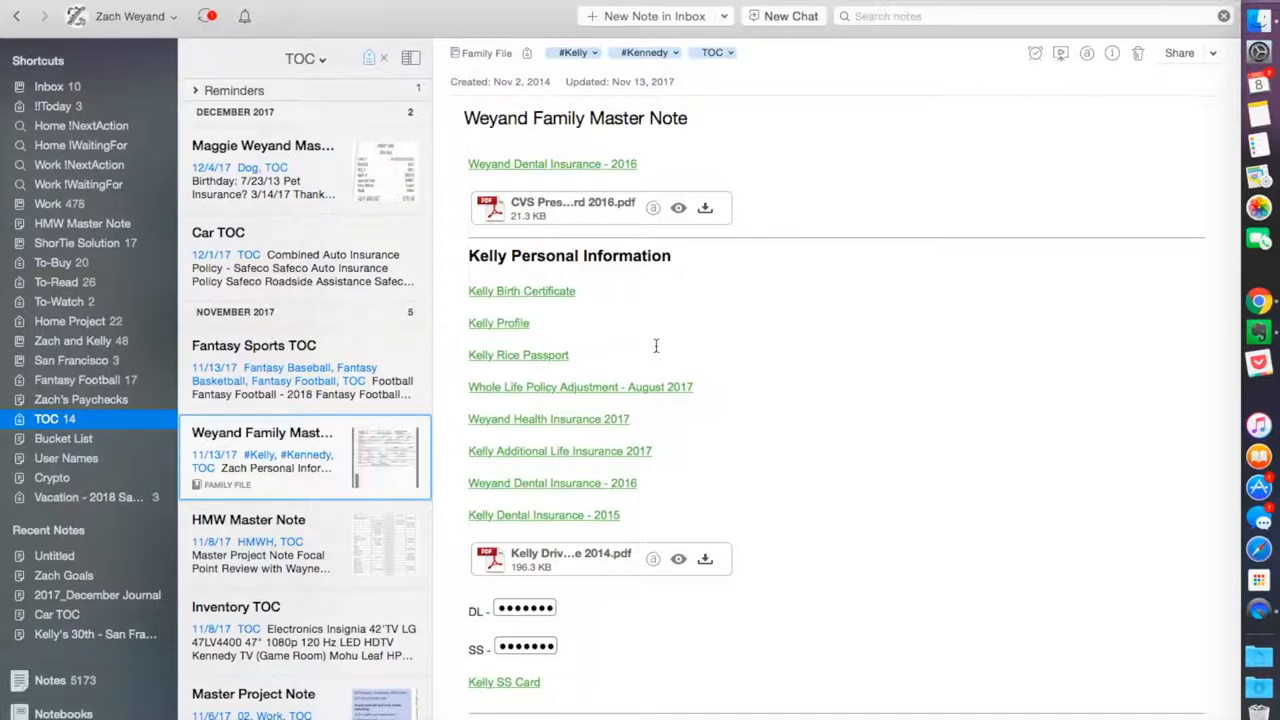
{"action": "scroll", "scroll_direction": "down", "scroll_amount": 3}
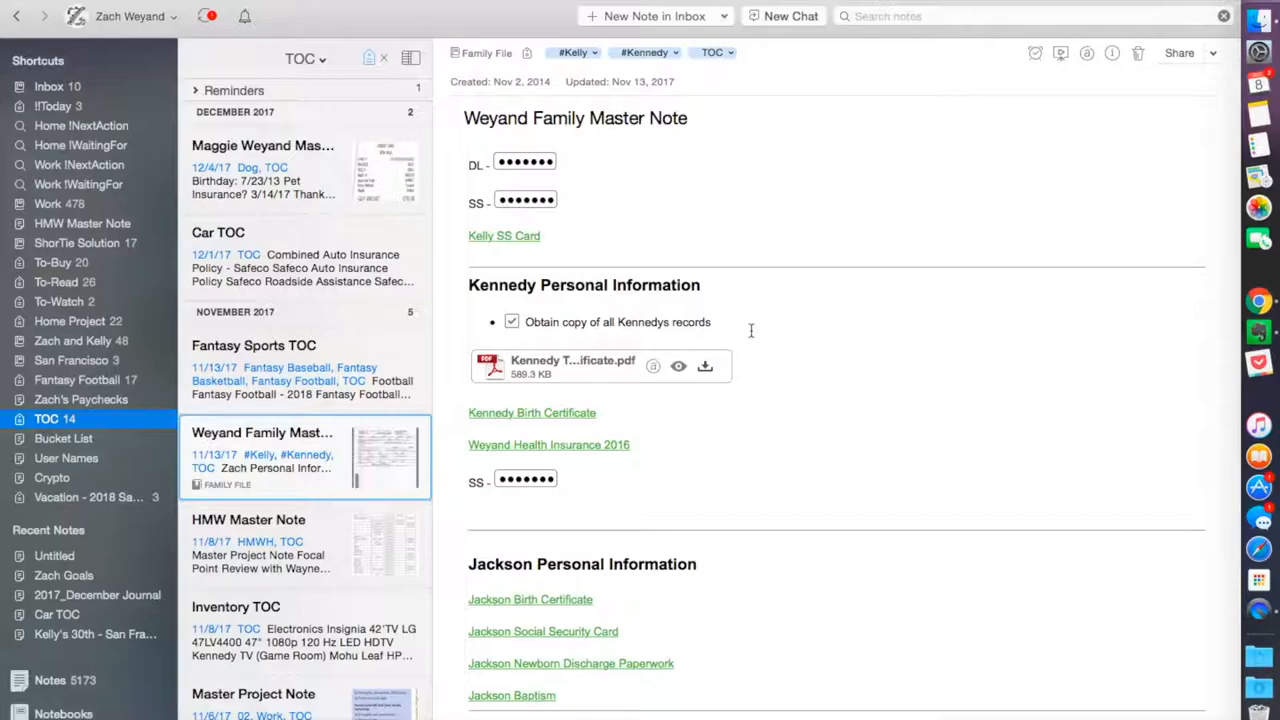
{"action": "mouse_move", "coordinate": [603, 210]}
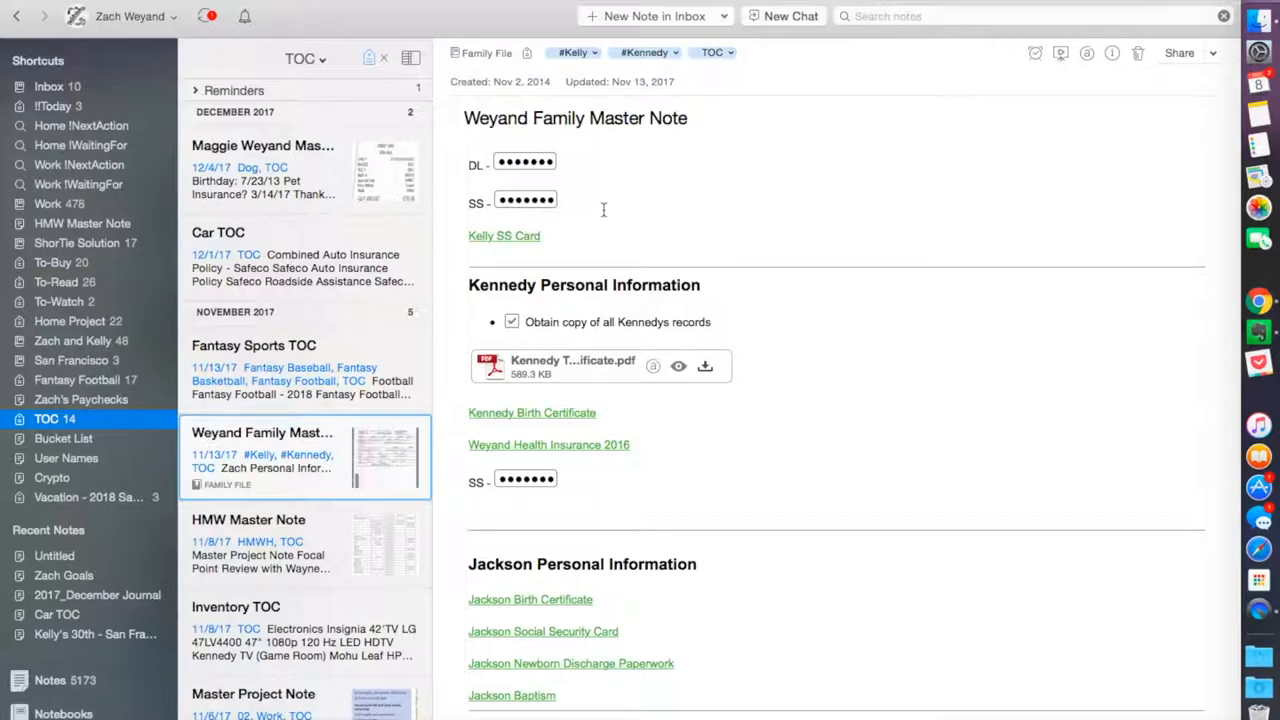
{"action": "scroll", "scroll_direction": "down", "scroll_amount": 3}
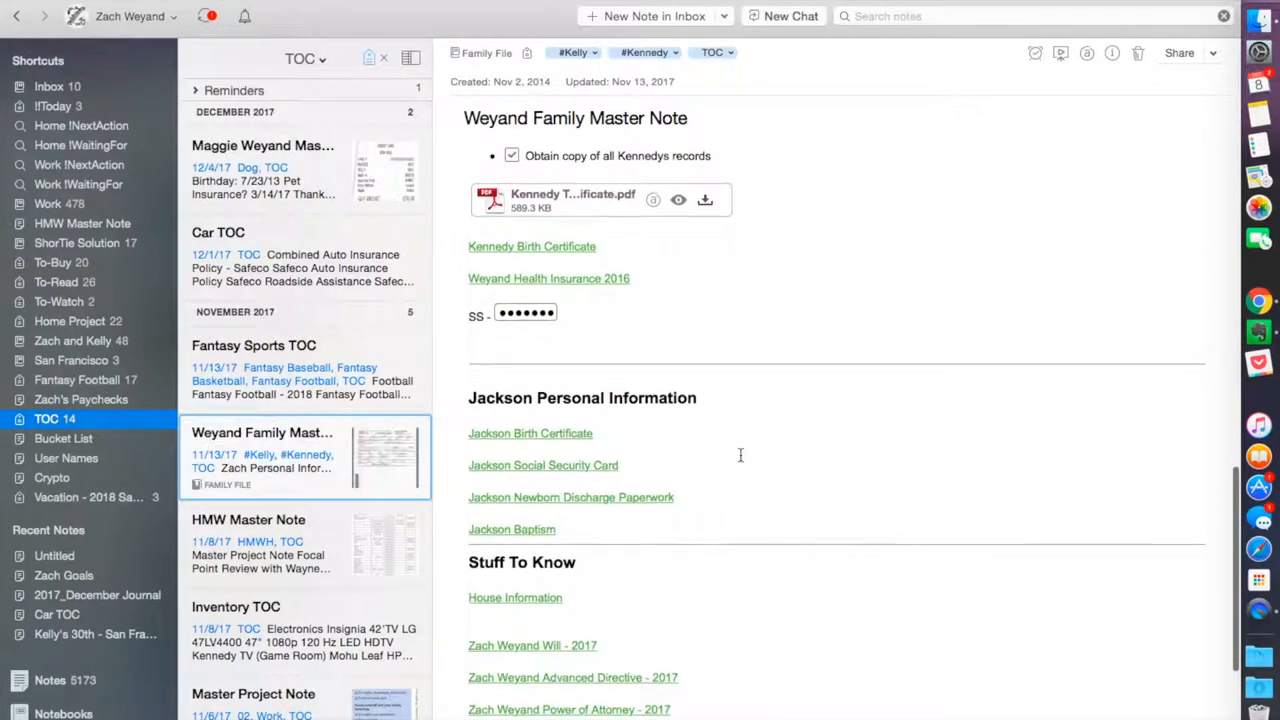
{"action": "scroll", "scroll_direction": "down", "scroll_amount": 3}
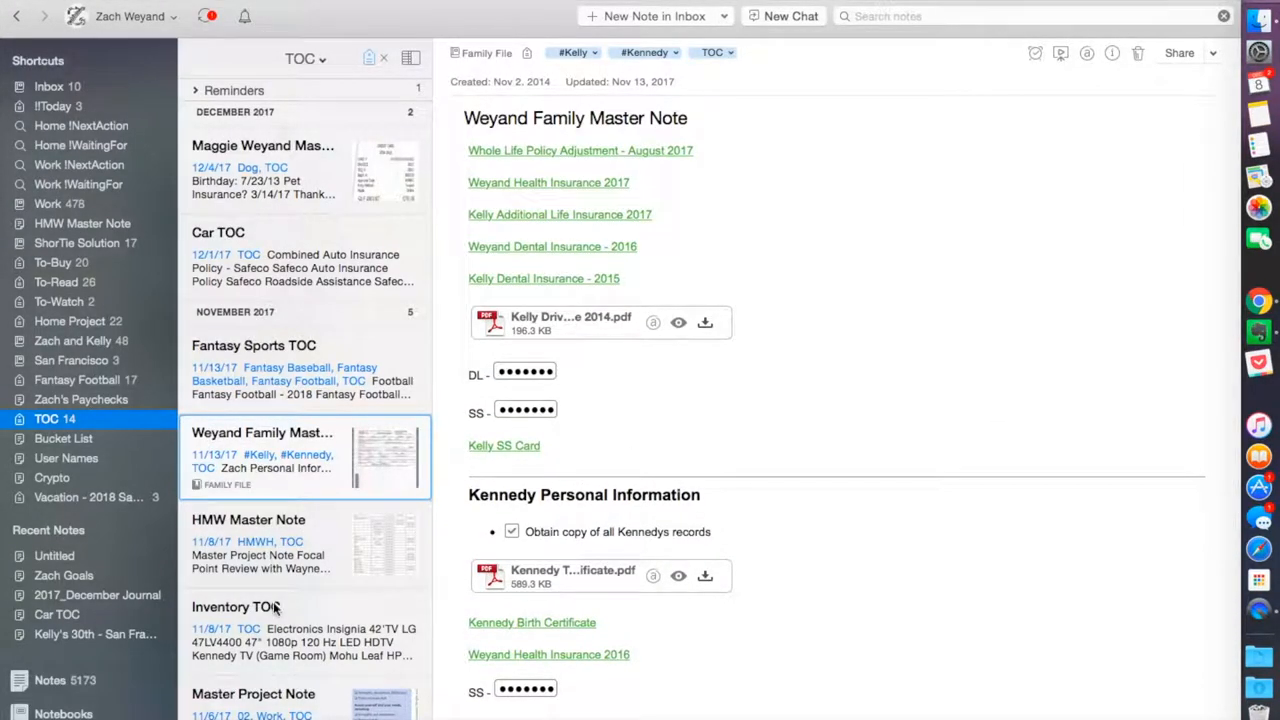
- Open the Inventory TOC listing TVs, routers, laptops and hard drives
{"action": "left_click", "coordinate": [248, 607]}
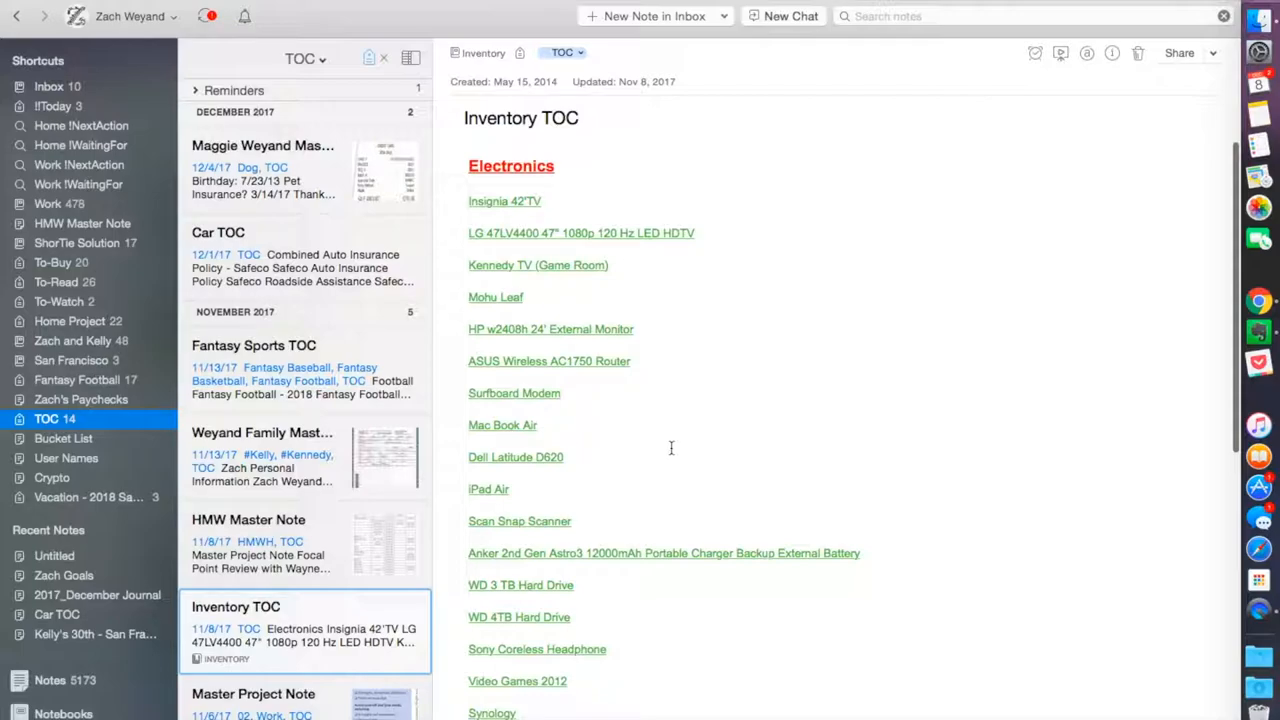
{"action": "mouse_move", "coordinate": [656, 450]}
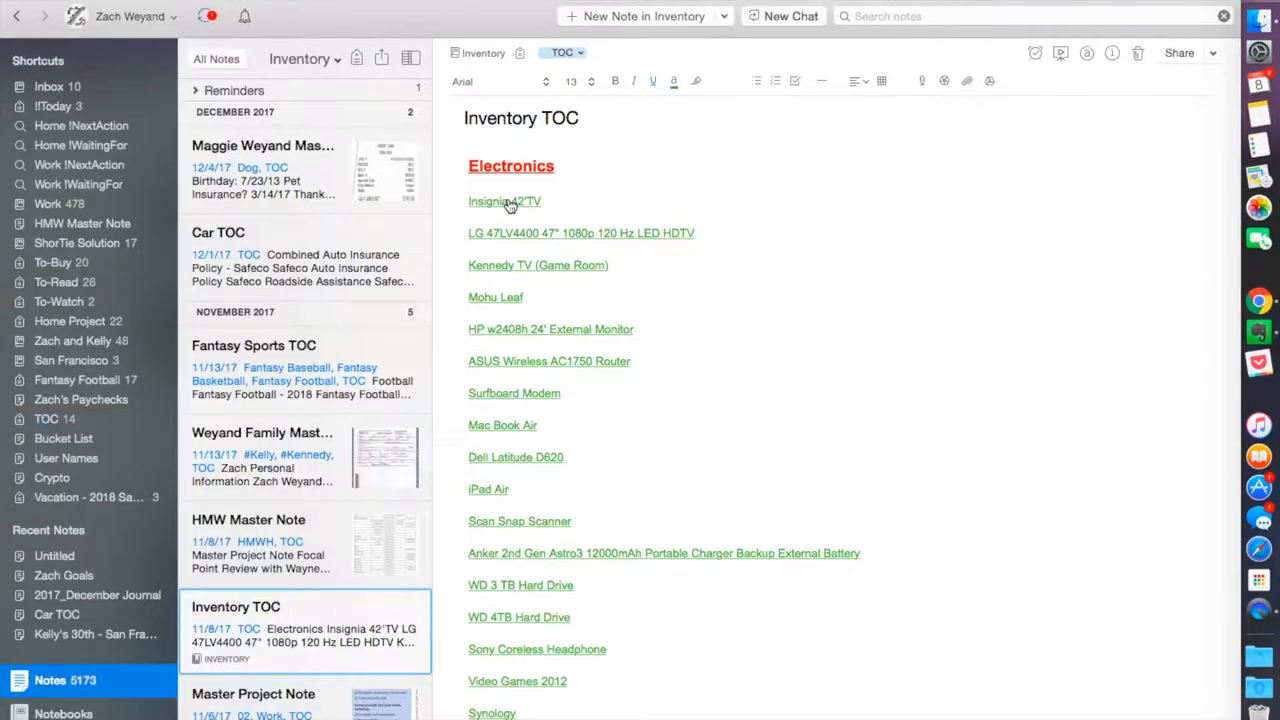
- Open the Insignia 42' TV note and scroll through its label and back-panel photos
{"action": "left_click", "coordinate": [504, 201]}
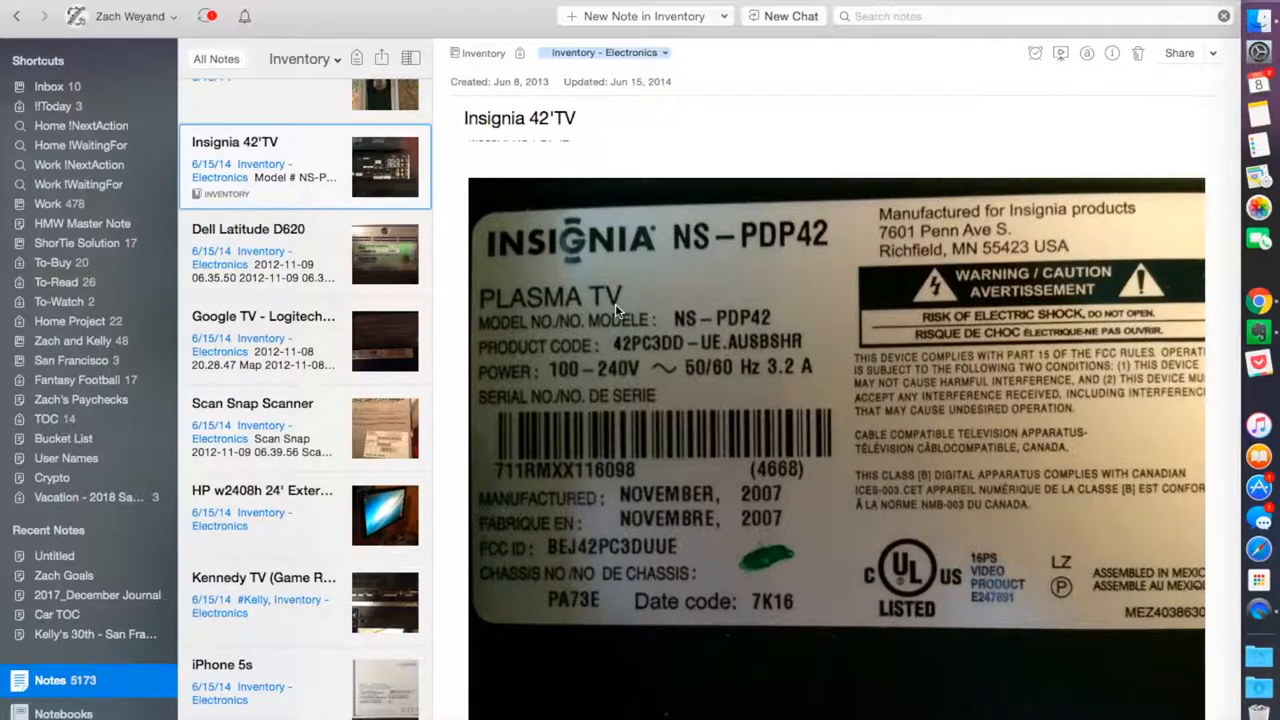
{"action": "mouse_move", "coordinate": [708, 390]}
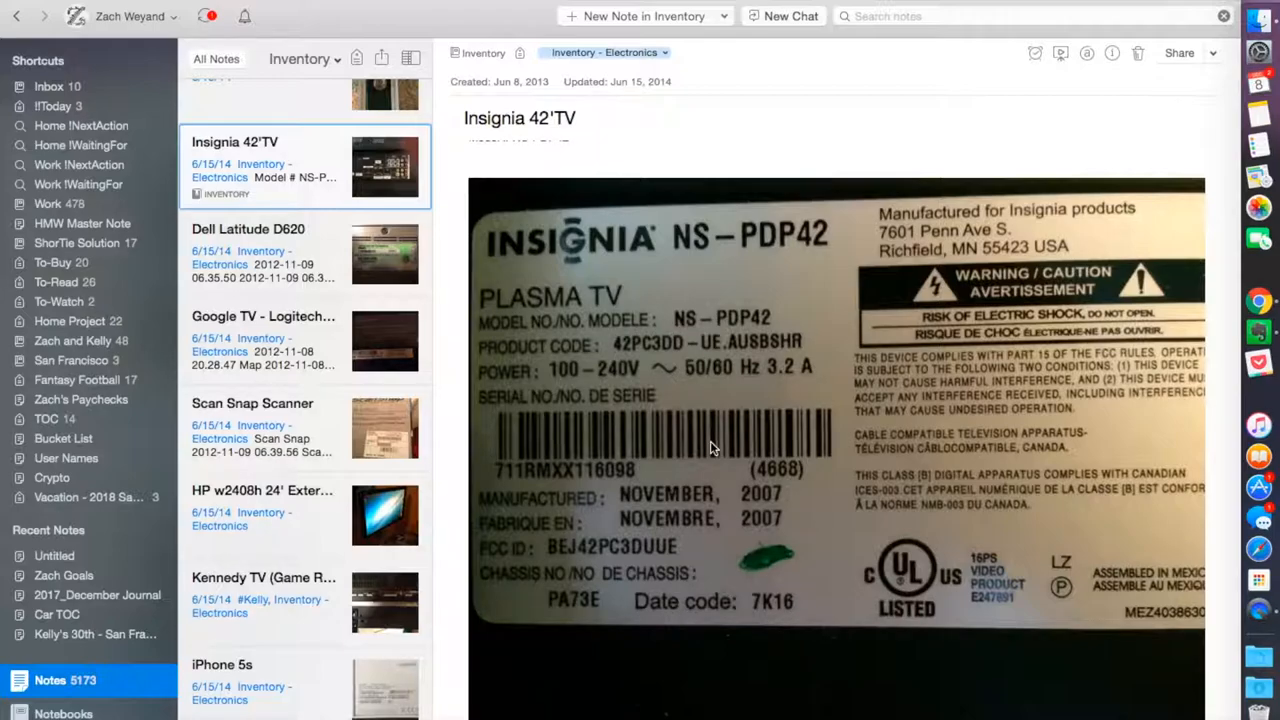
{"action": "scroll", "scroll_direction": "down", "scroll_amount": 3}
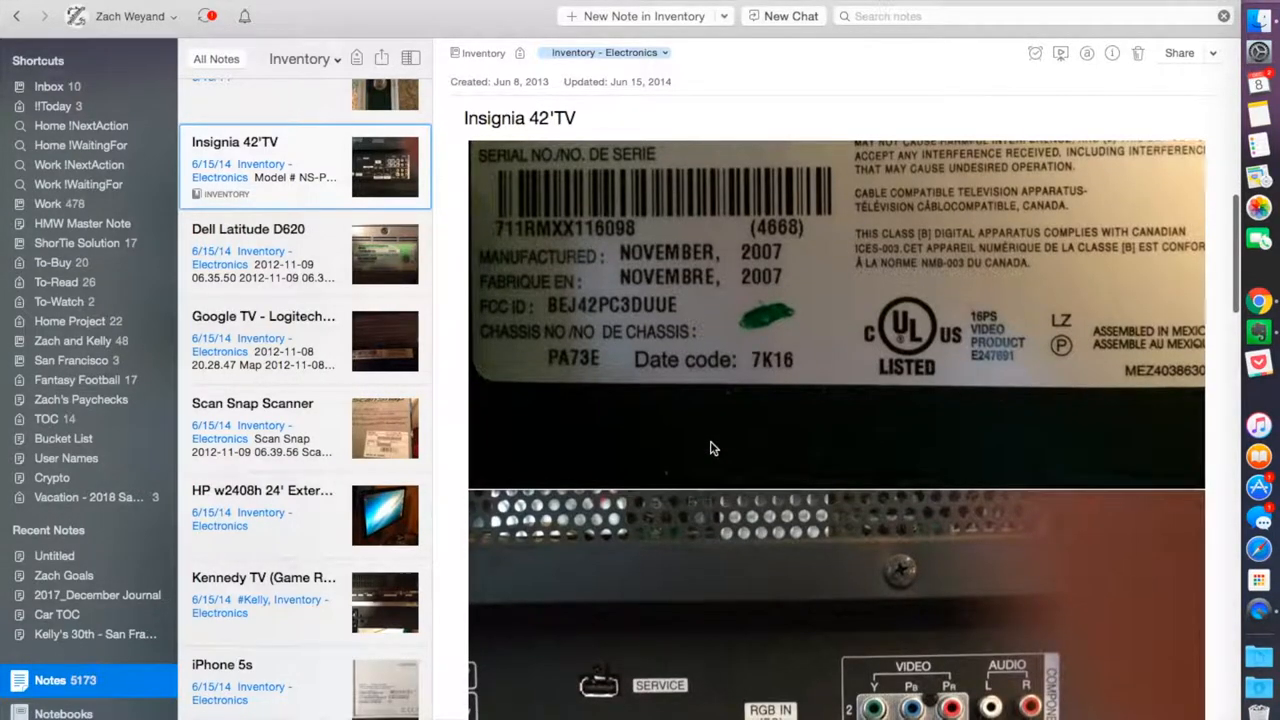
{"action": "scroll", "scroll_direction": "down", "scroll_amount": 3}
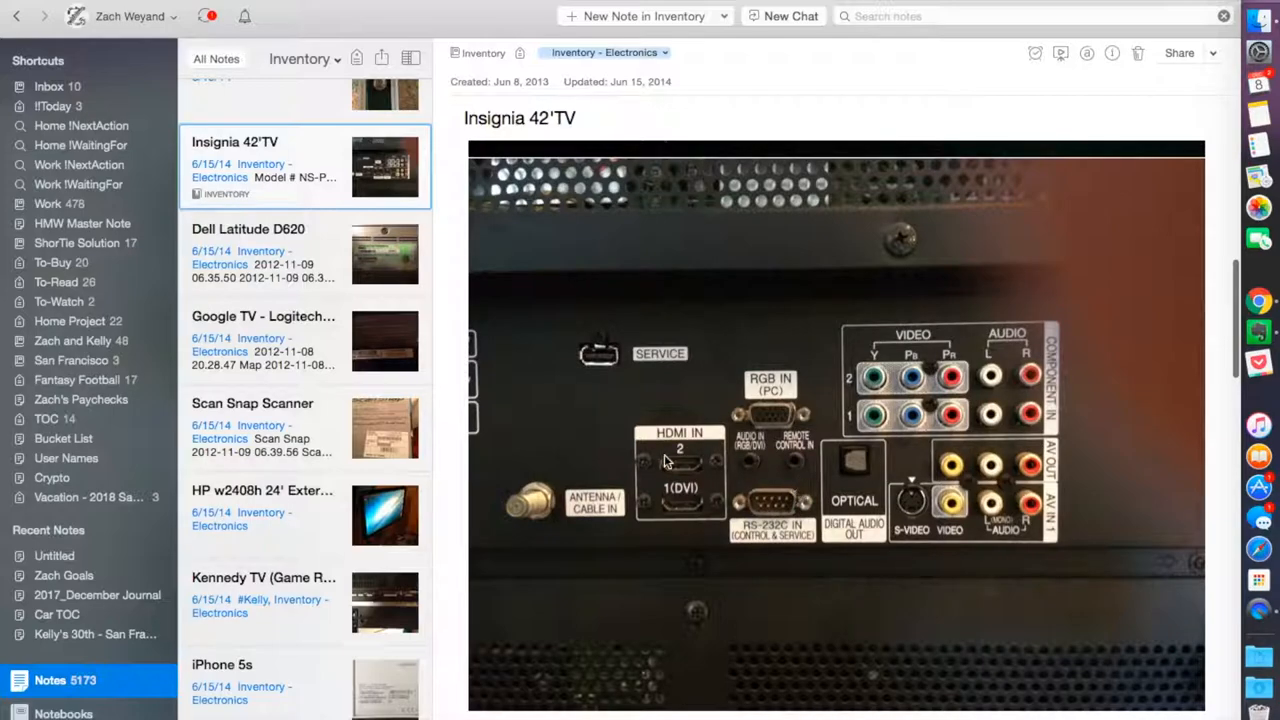
{"action": "mouse_move", "coordinate": [687, 563]}
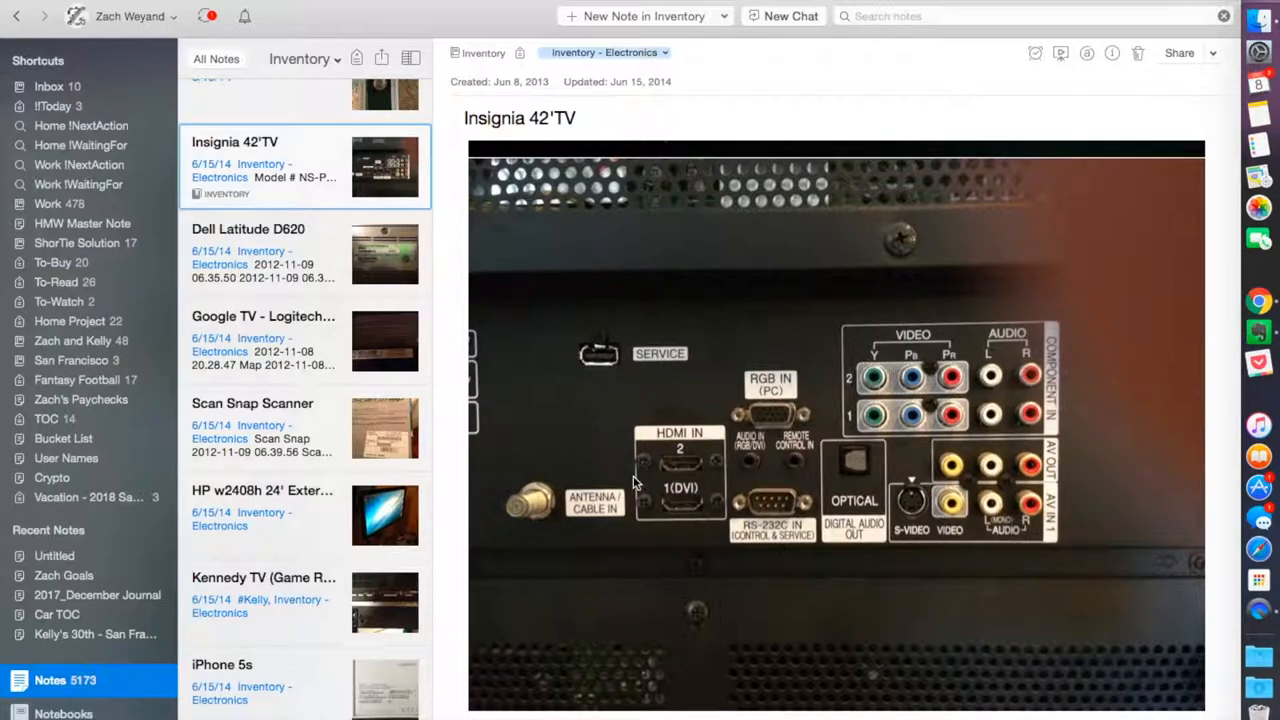
{"action": "scroll", "scroll_direction": "down", "scroll_amount": 3}
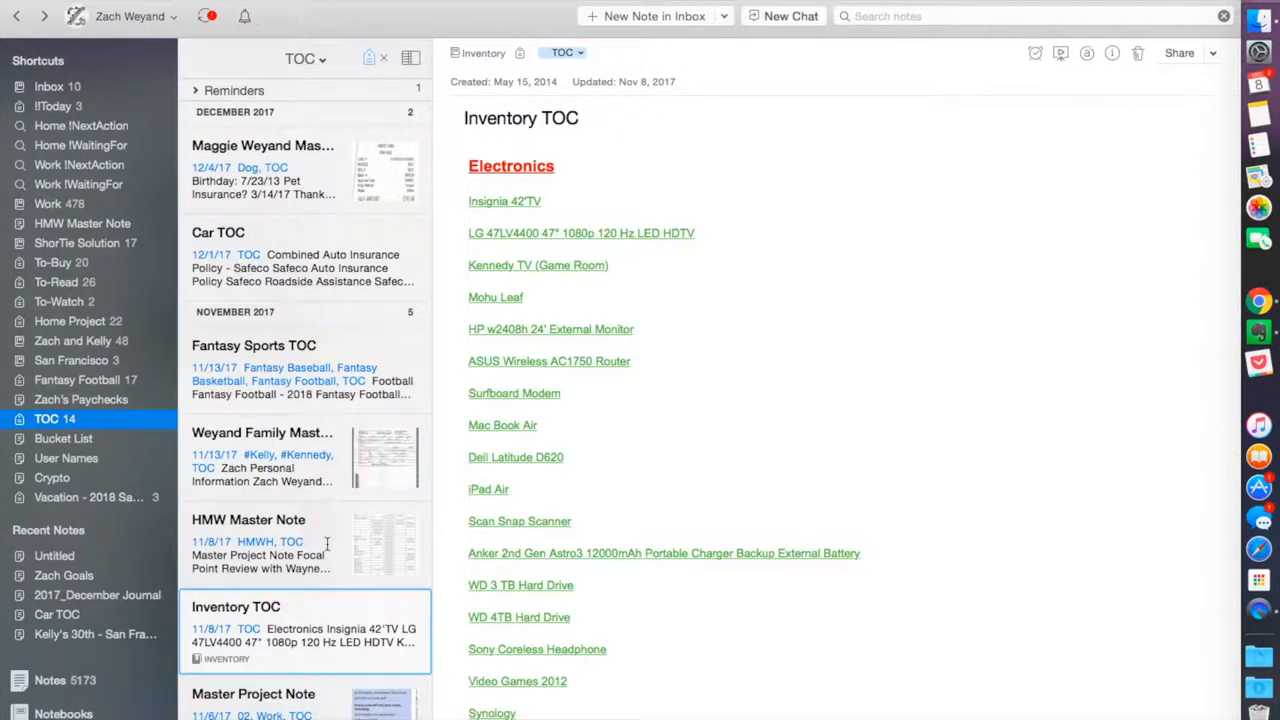
- Browse the Master Project Note, then open the Baseball Lesson CRM note
{"action": "scroll", "scroll_direction": "down", "scroll_amount": 3}
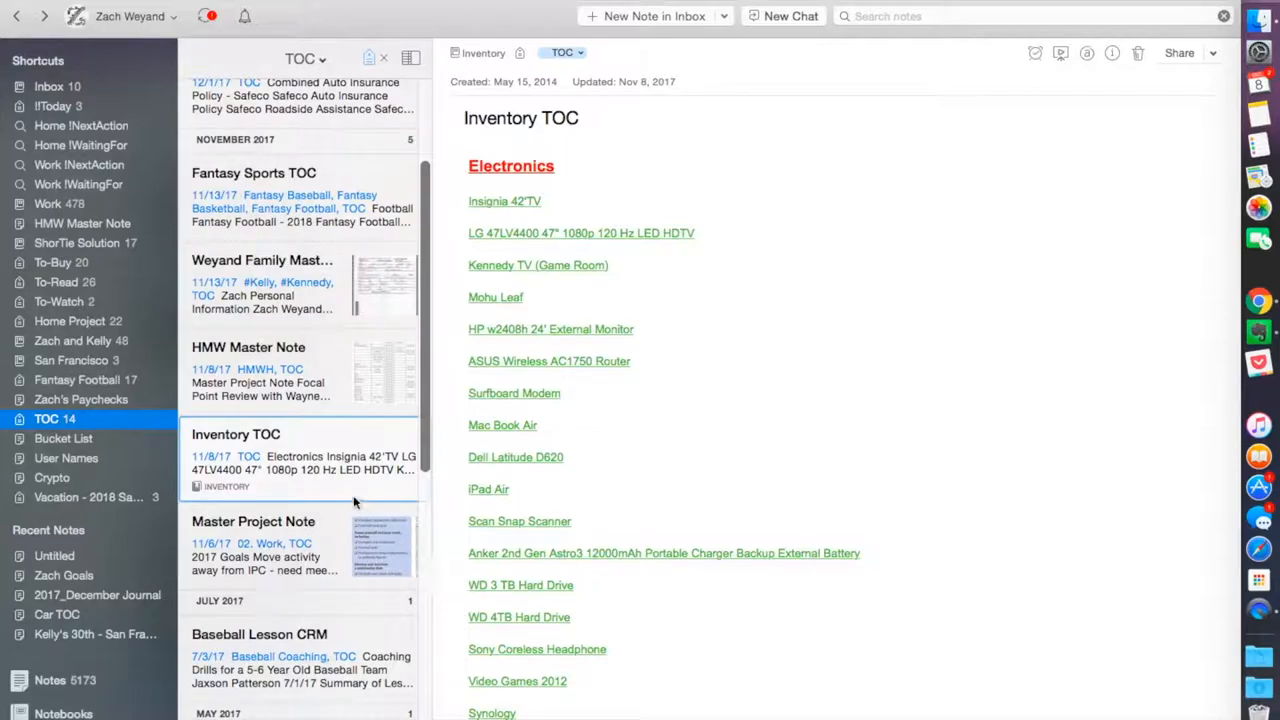
{"action": "left_click", "coordinate": [253, 521]}
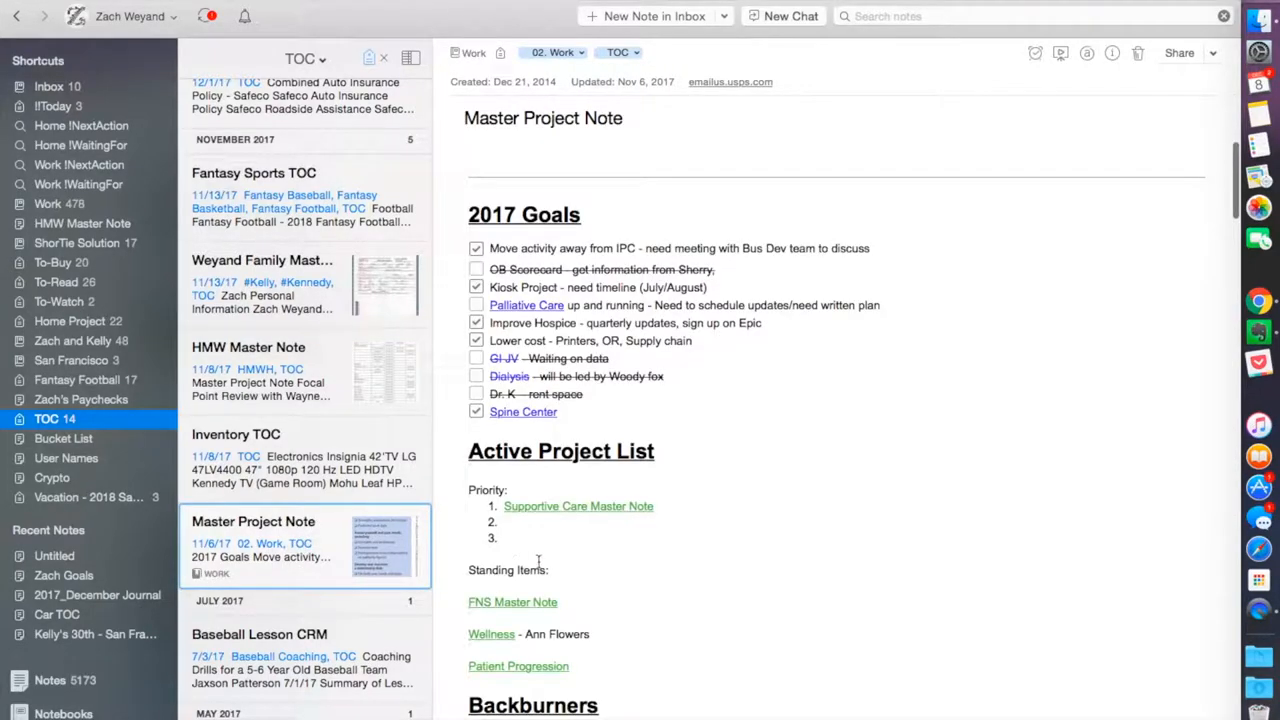
{"action": "scroll", "scroll_direction": "down", "scroll_amount": 3}
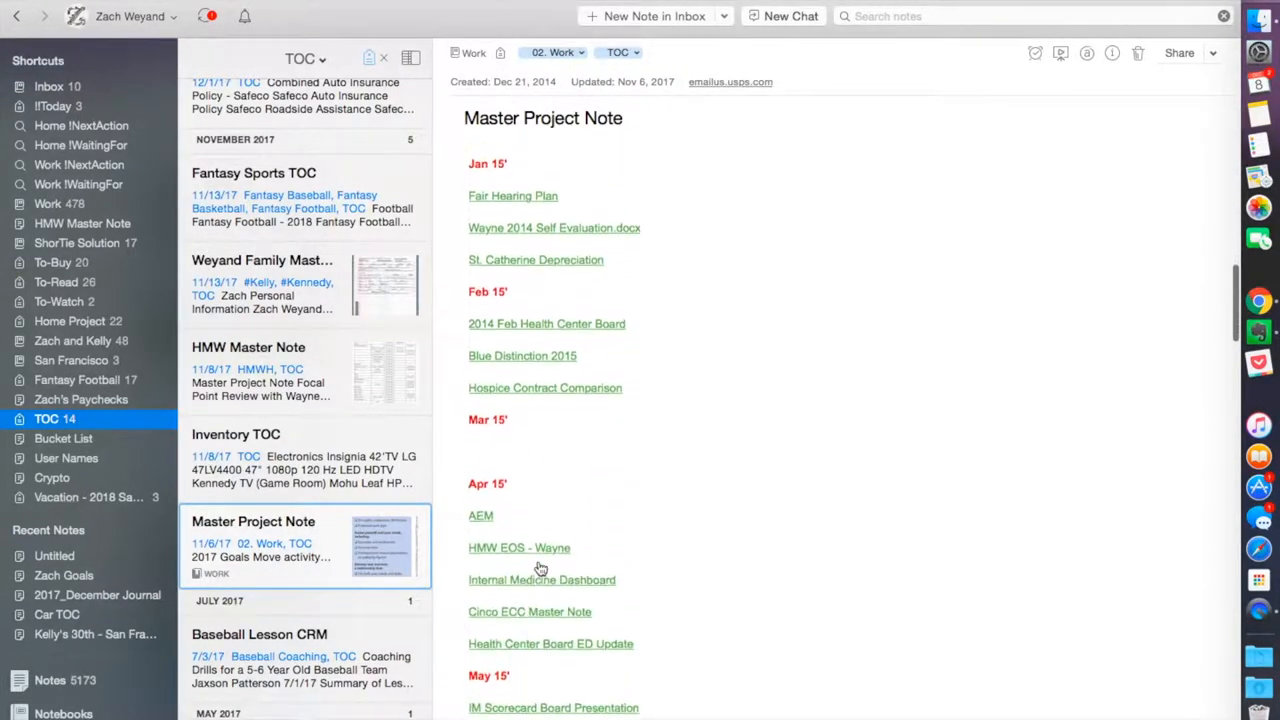
{"action": "scroll", "scroll_direction": "down", "scroll_amount": 3}
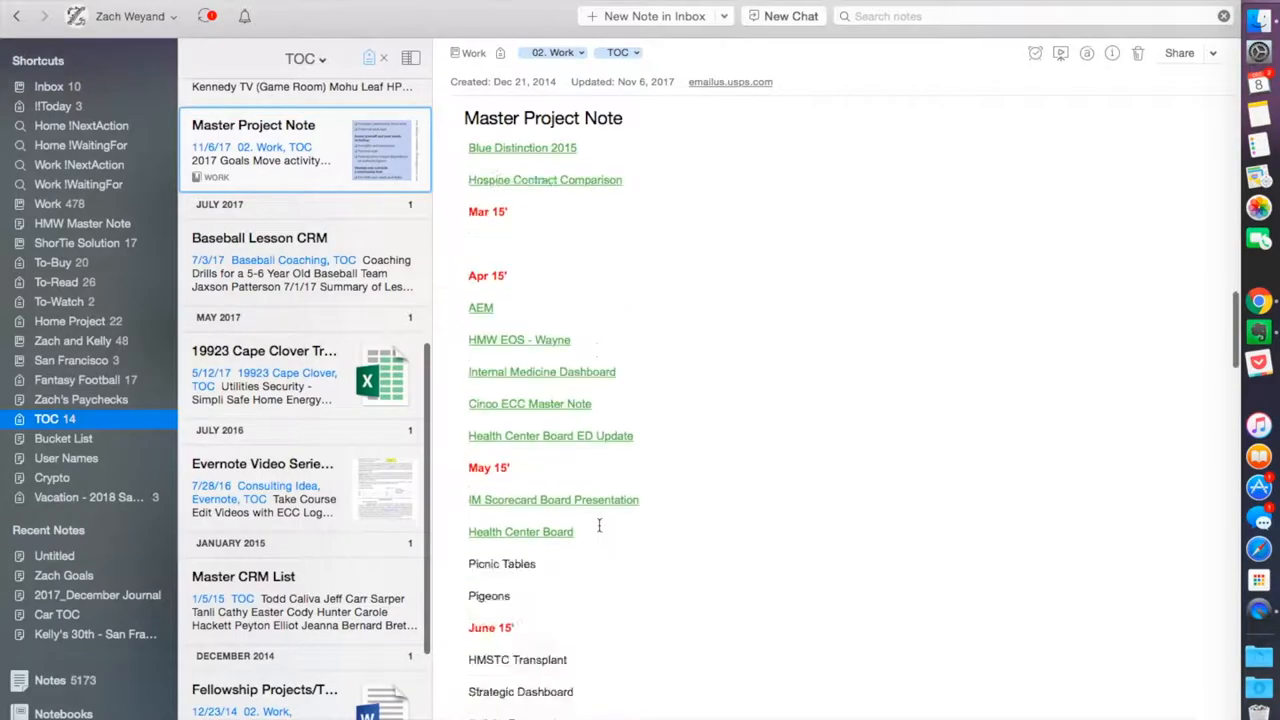
{"action": "scroll", "scroll_direction": "down", "scroll_amount": 3}
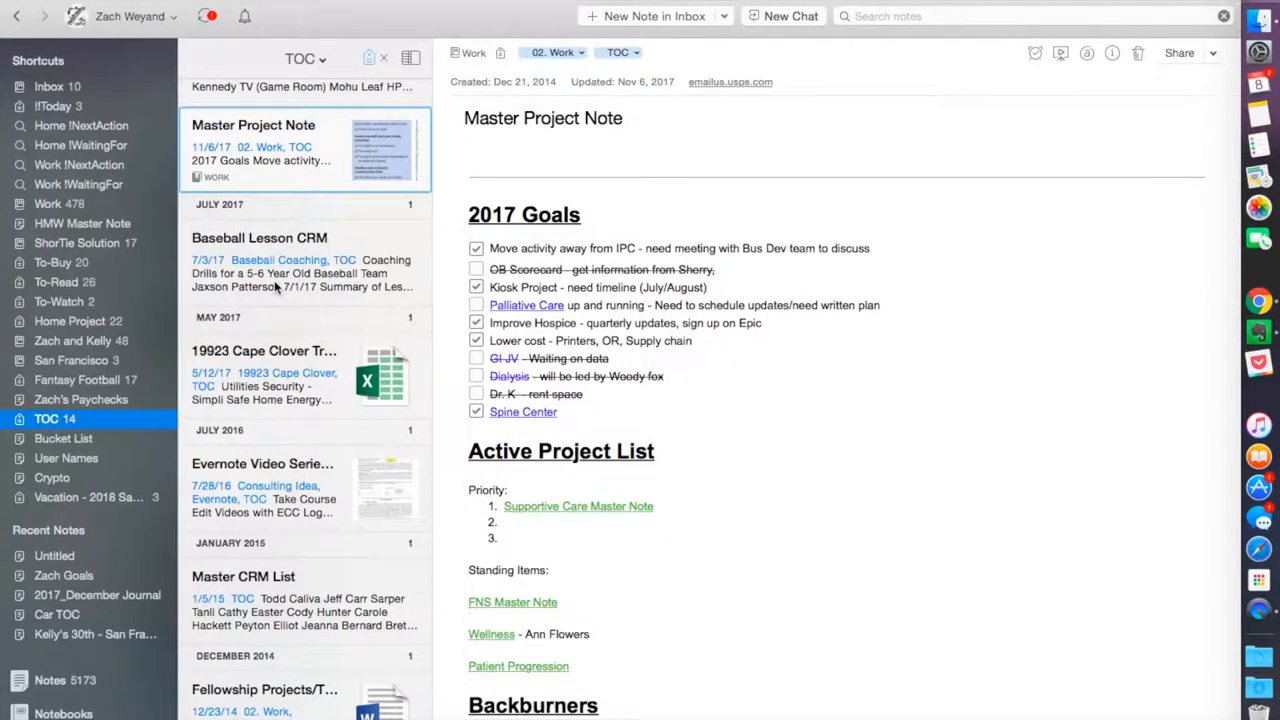
{"action": "left_click", "coordinate": [259, 255]}
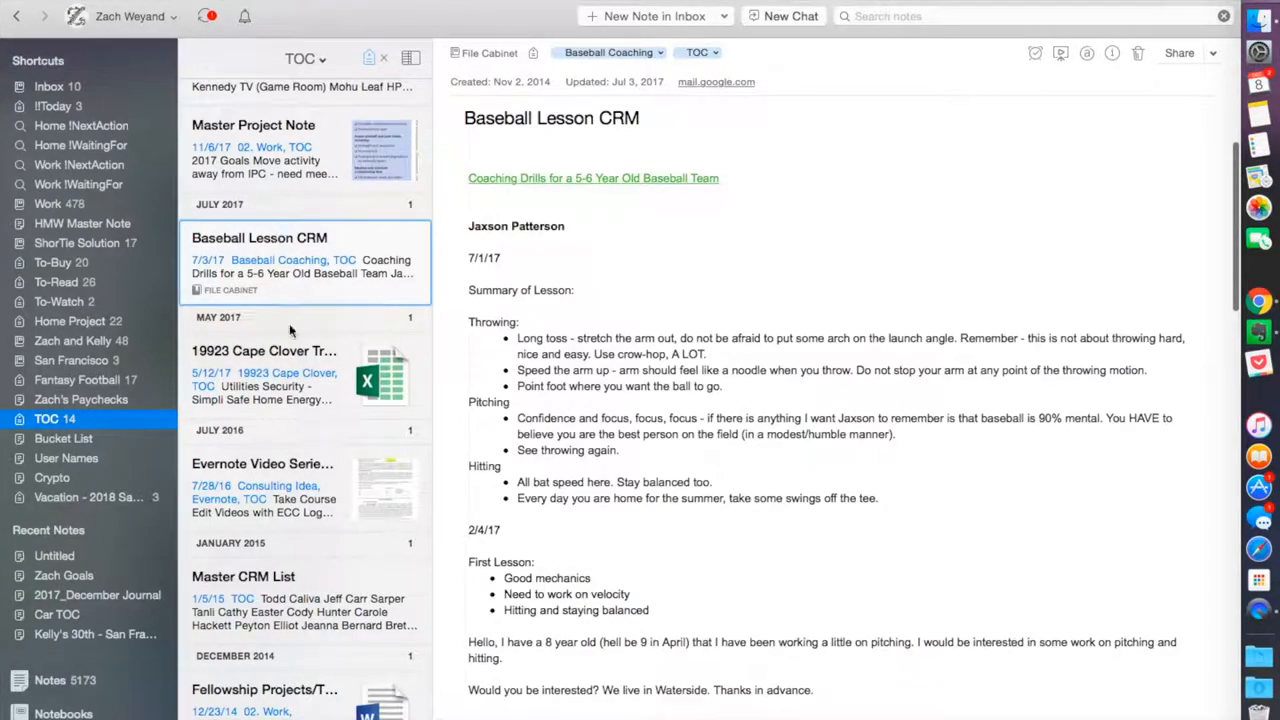
- Open 19923 Cape Clover Trail Information and scroll through its utilities and maintenance links
{"action": "left_click", "coordinate": [264, 351]}
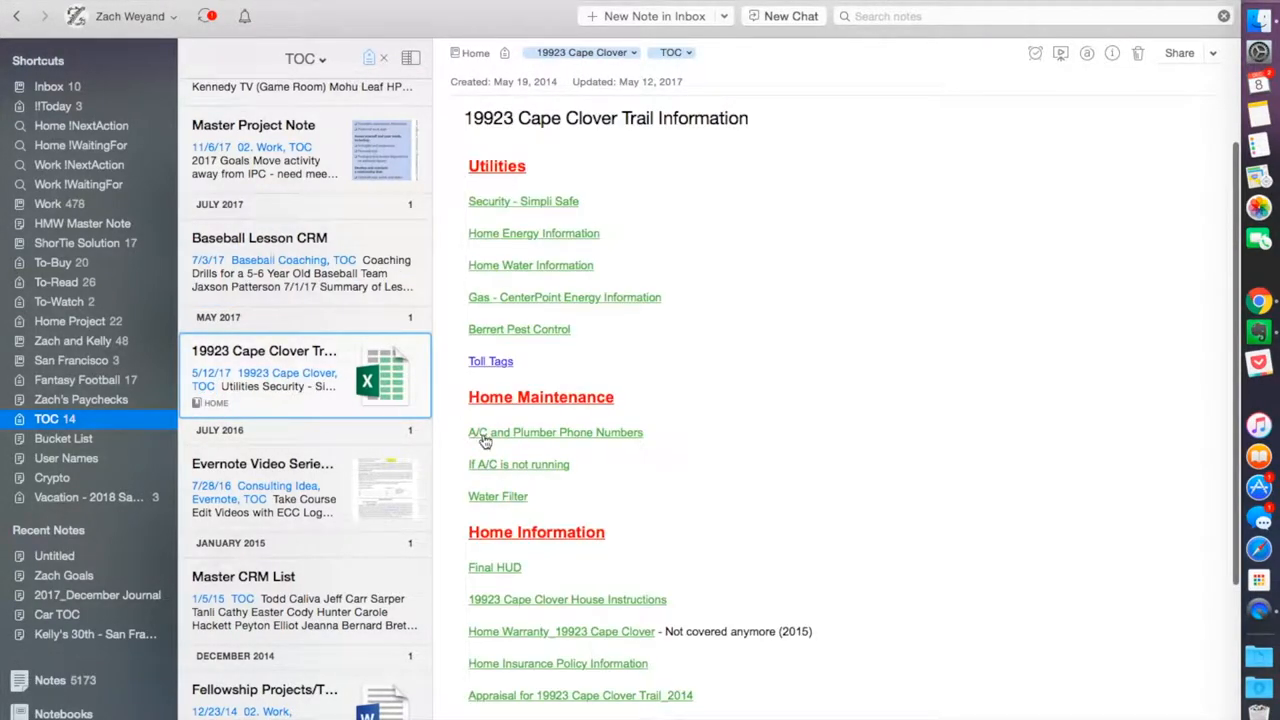
{"action": "mouse_move", "coordinate": [719, 430]}
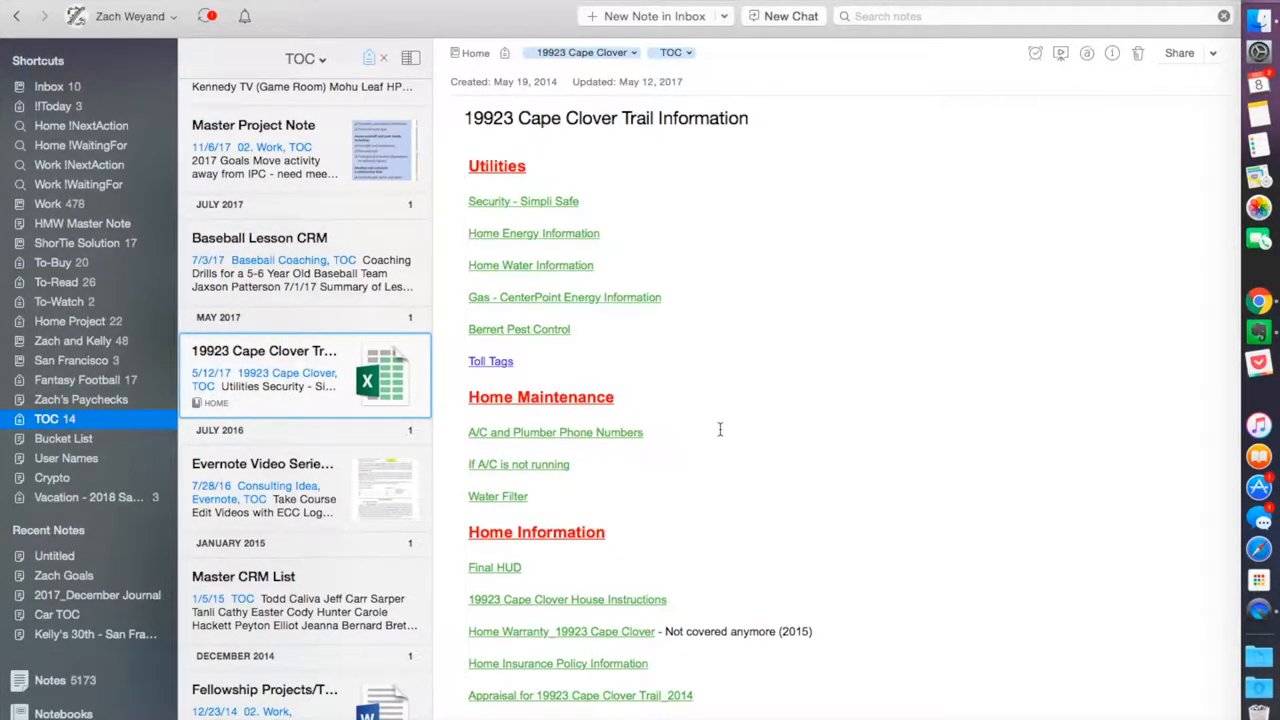
{"action": "mouse_move", "coordinate": [615, 280]}
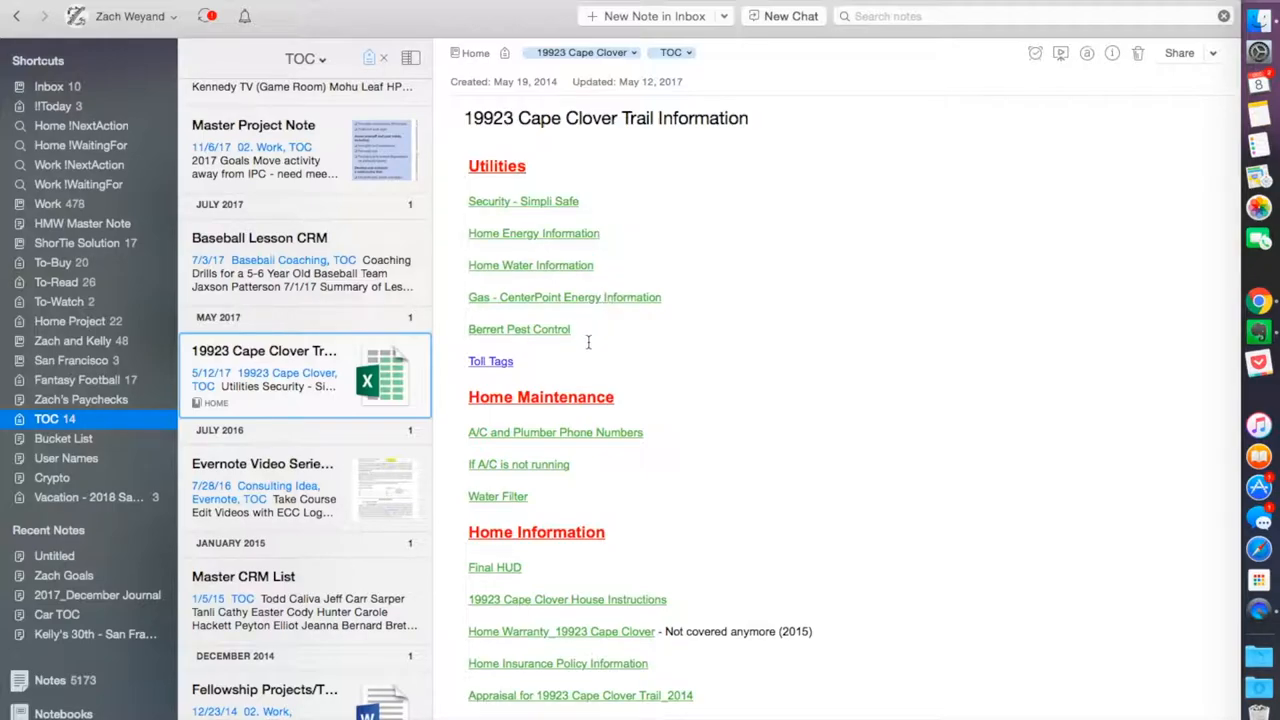
{"action": "mouse_move", "coordinate": [694, 289]}
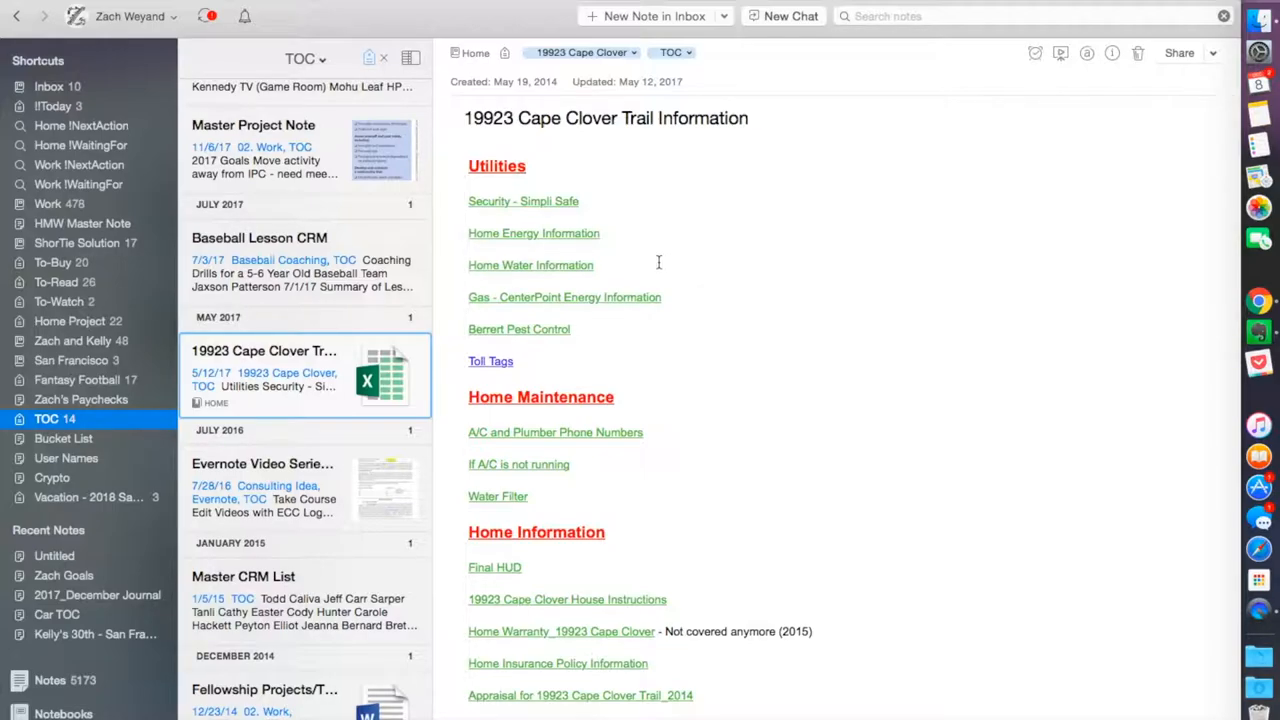
{"action": "mouse_move", "coordinate": [640, 268]}
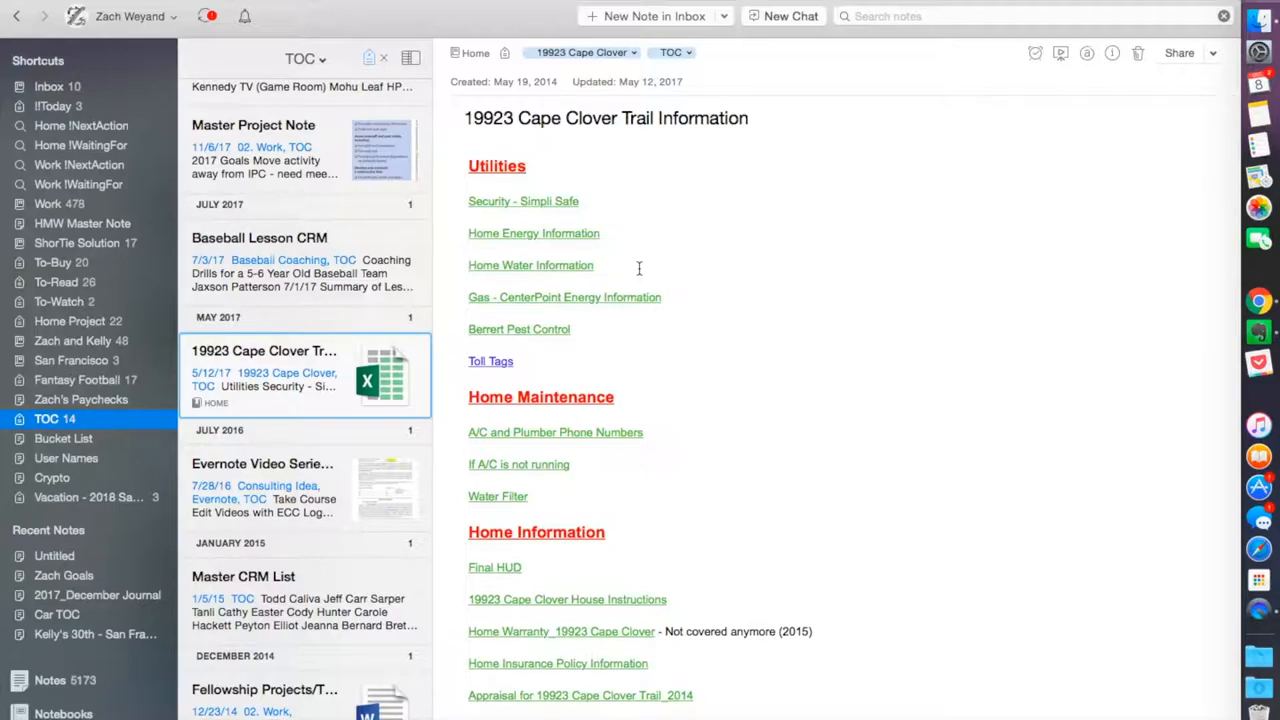
{"action": "mouse_move", "coordinate": [644, 271]}
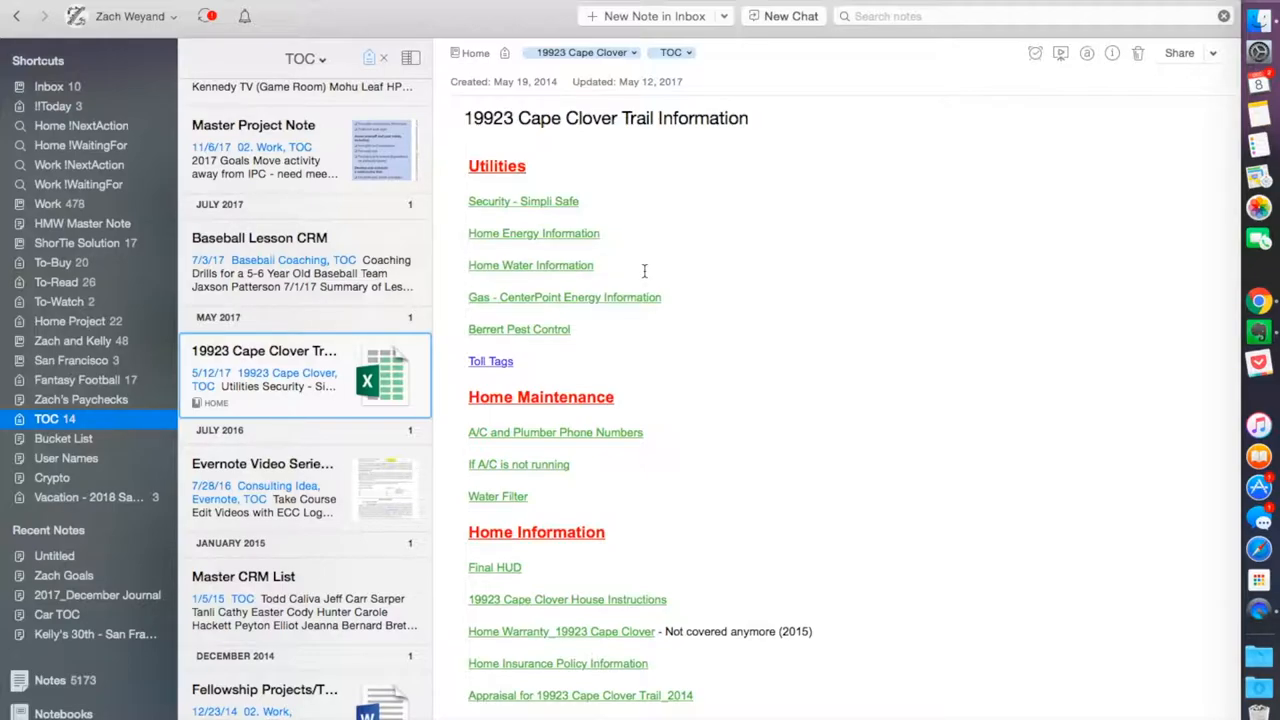
{"action": "scroll", "scroll_direction": "down", "scroll_amount": 3}
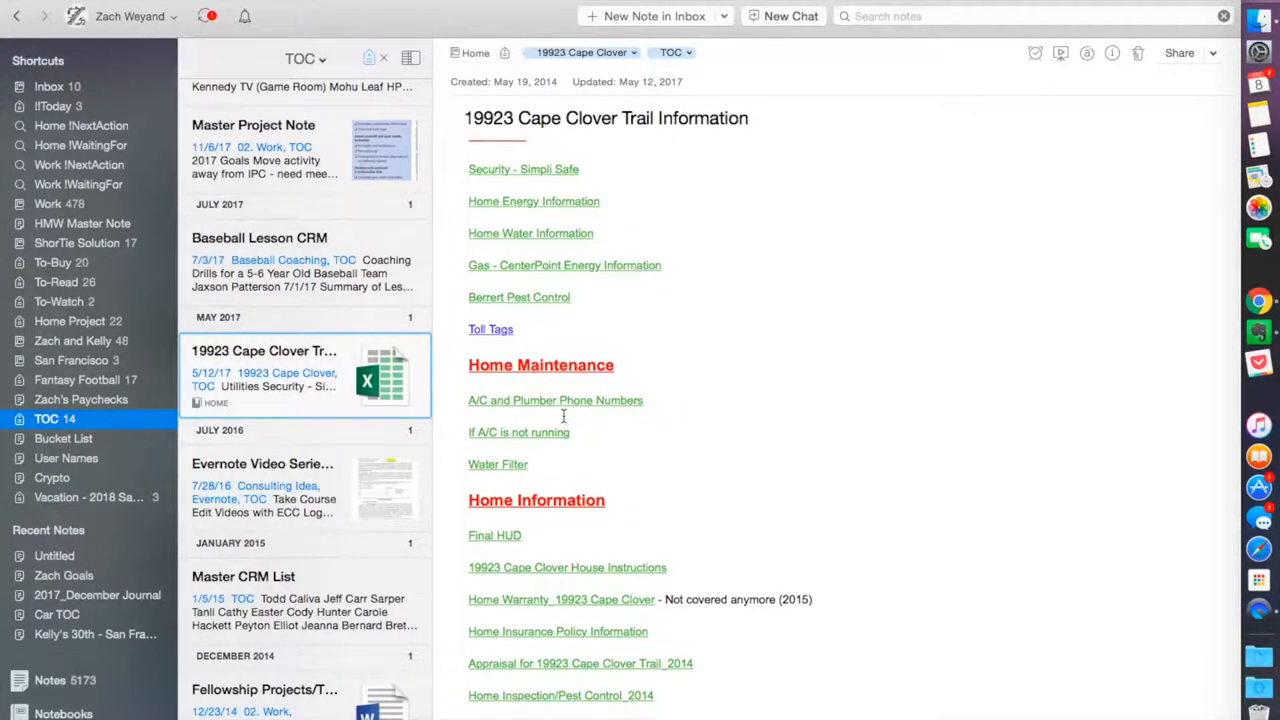
{"action": "mouse_move", "coordinate": [545, 405]}
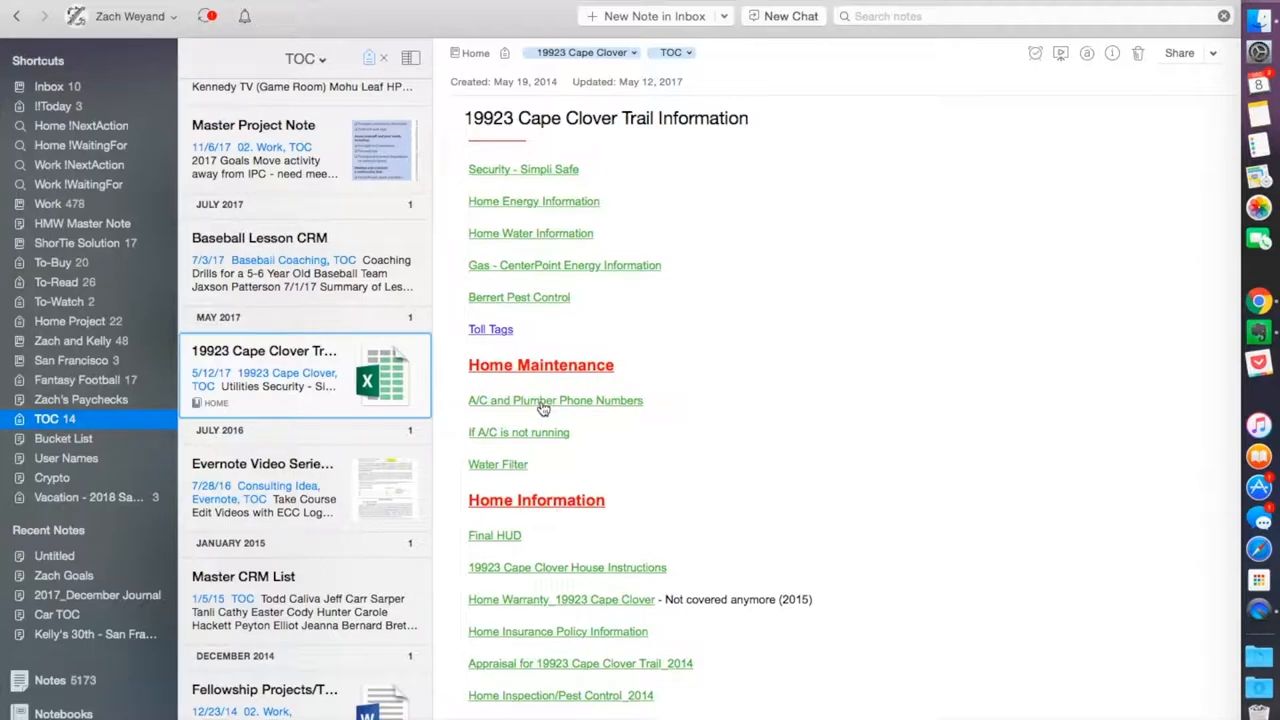
{"action": "scroll", "scroll_direction": "down", "scroll_amount": 3}
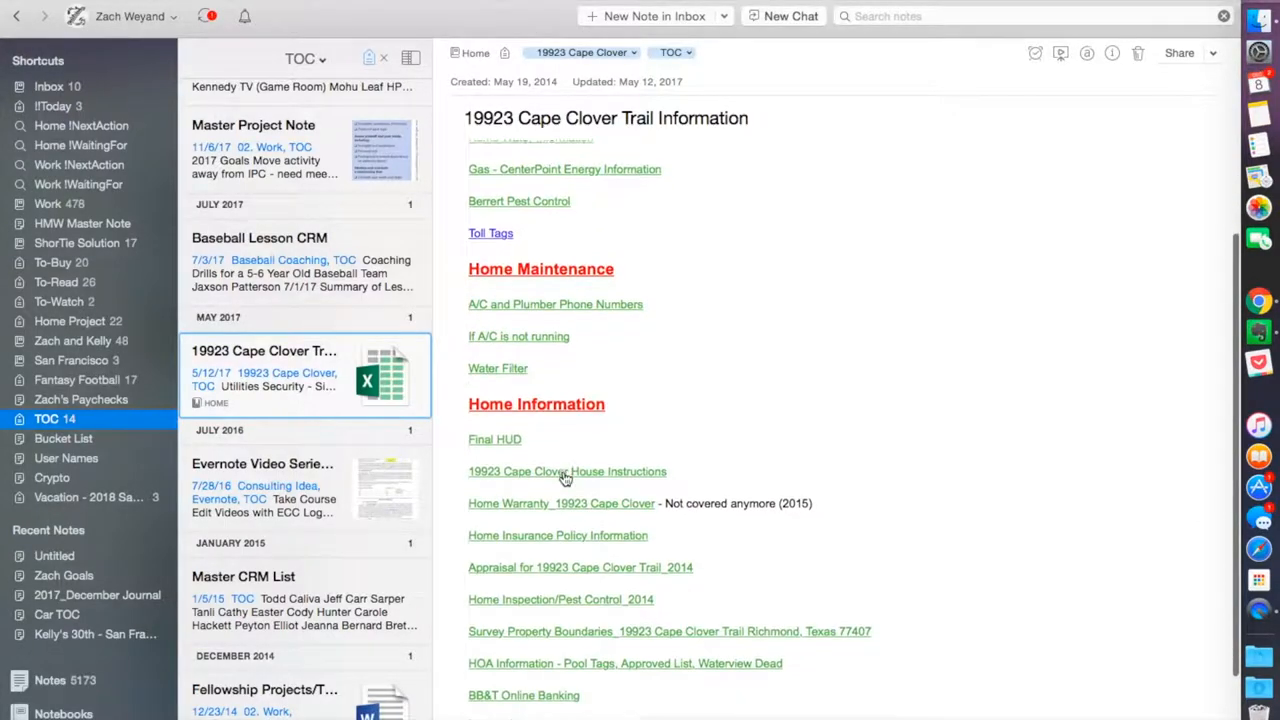
{"action": "scroll", "scroll_direction": "down", "scroll_amount": 3}
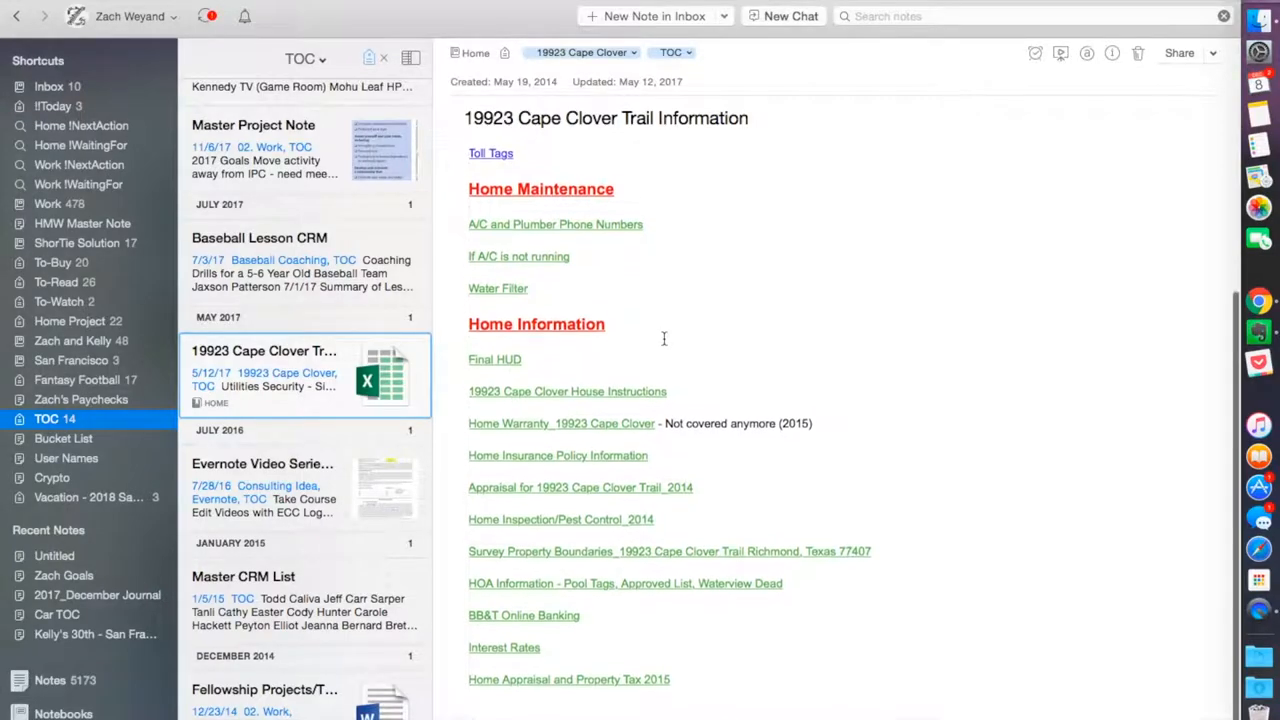
{"action": "scroll", "scroll_direction": "up", "scroll_amount": 3}
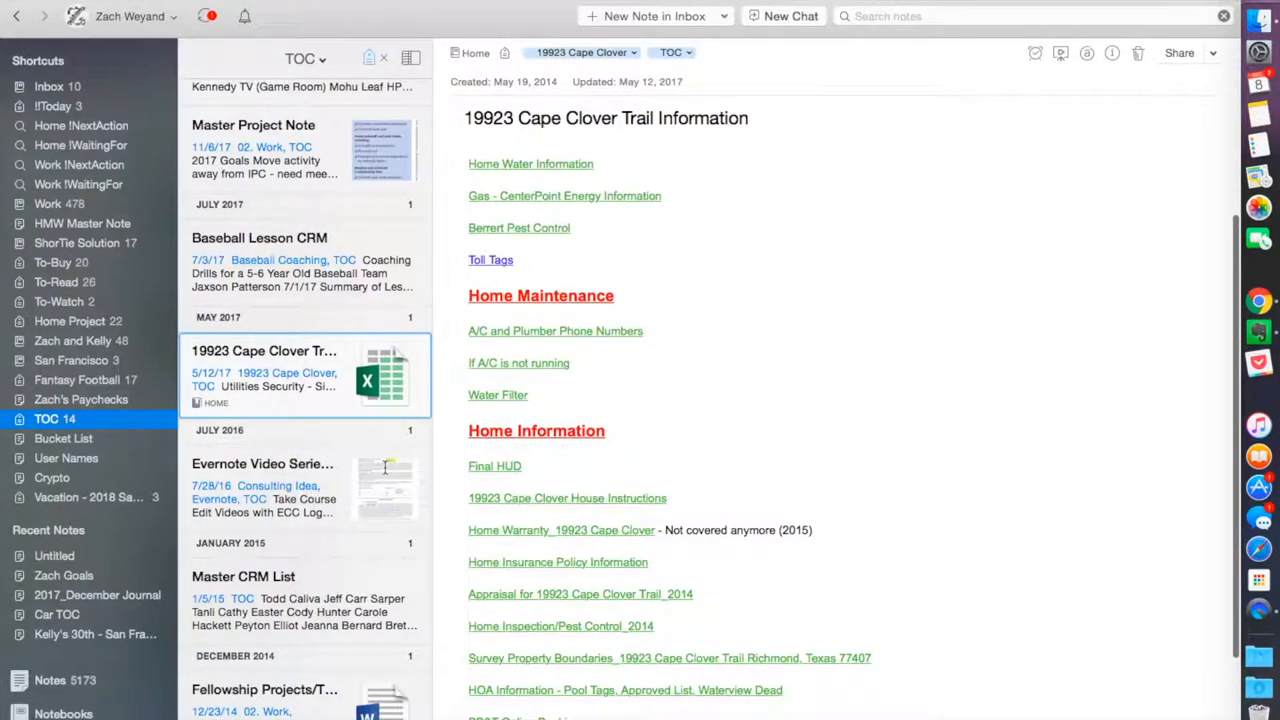
- Open the Master CRM List with twelve numbered contacts and a monthly call checklist
{"action": "left_click", "coordinate": [243, 576]}
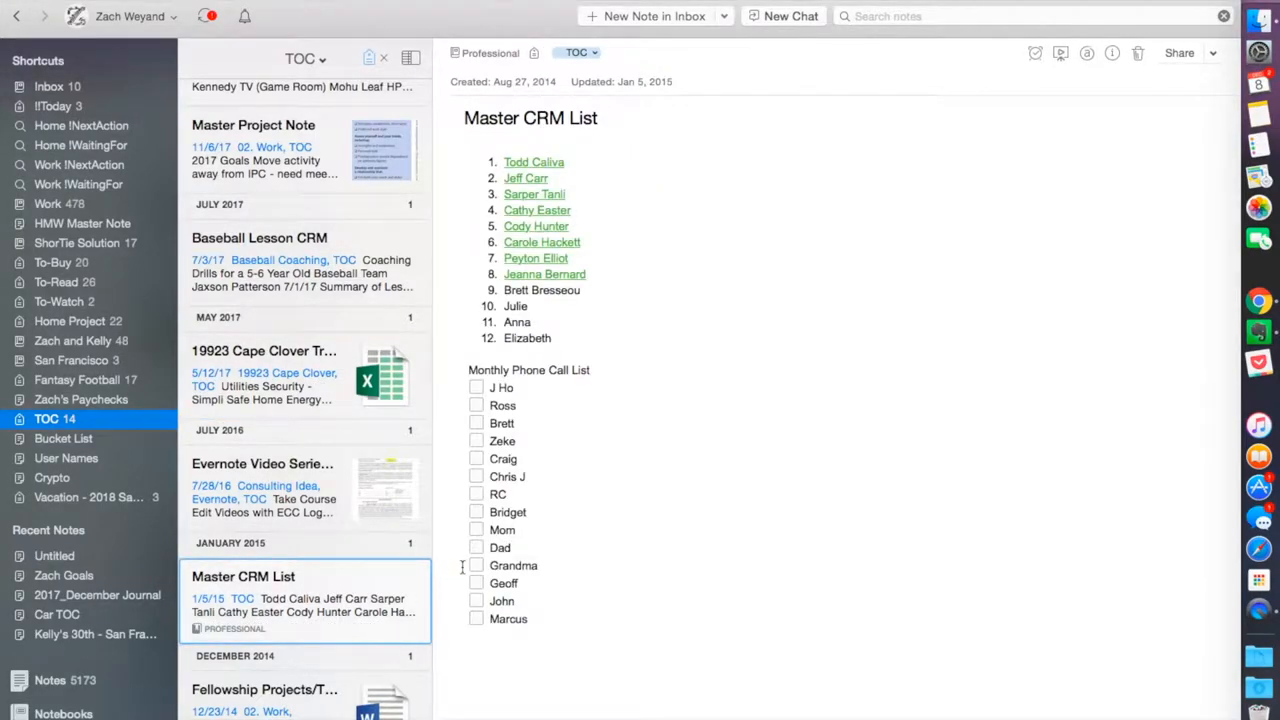
{"action": "mouse_move", "coordinate": [576, 488]}
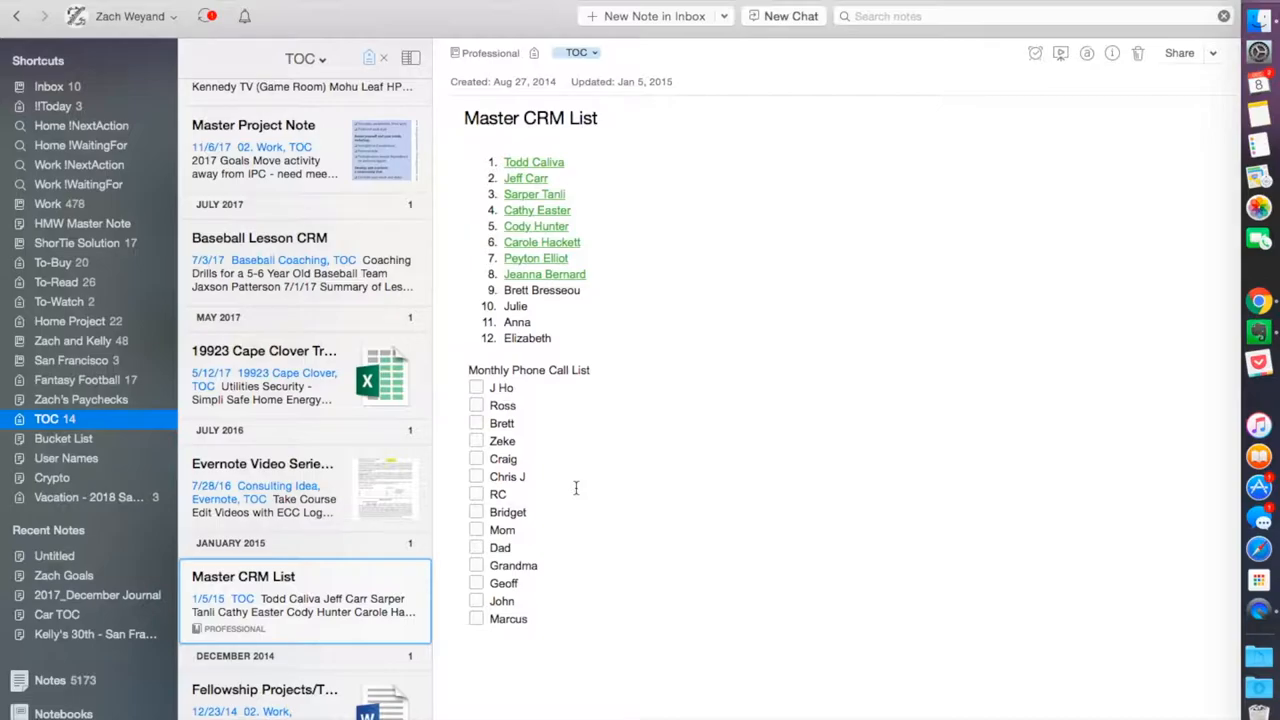
{"action": "mouse_move", "coordinate": [589, 321]}
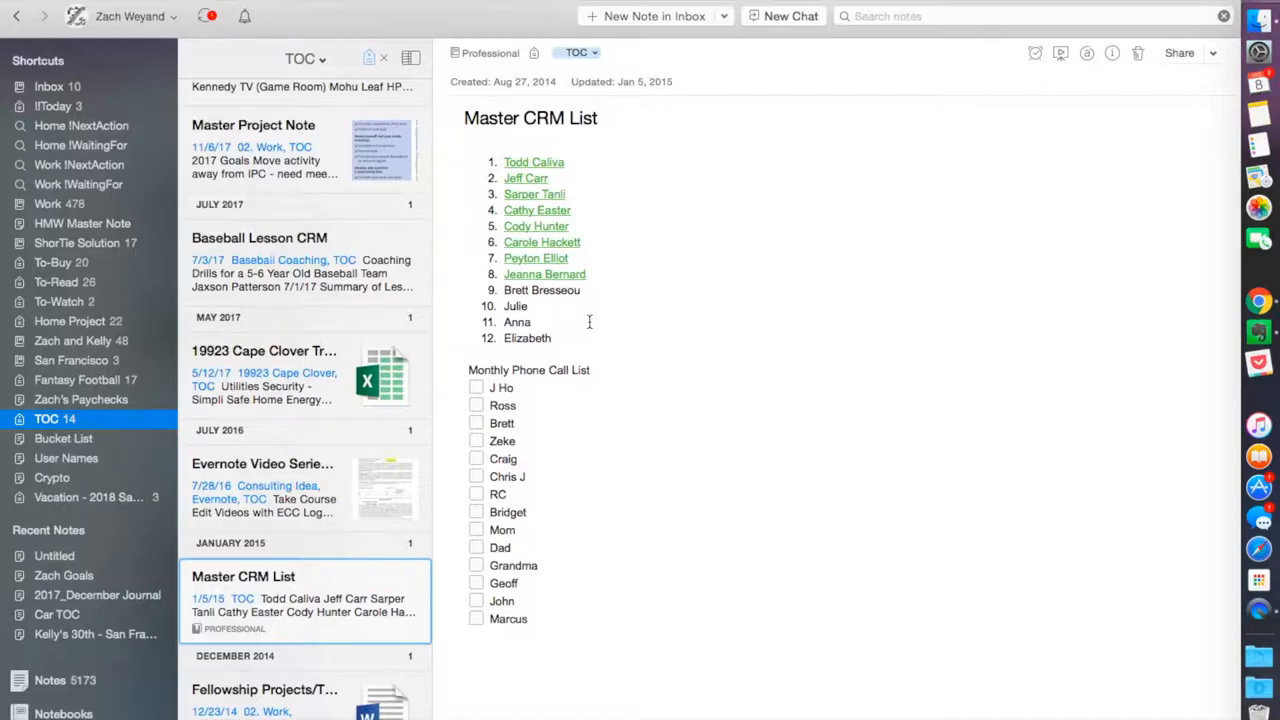
{"action": "mouse_move", "coordinate": [547, 185]}
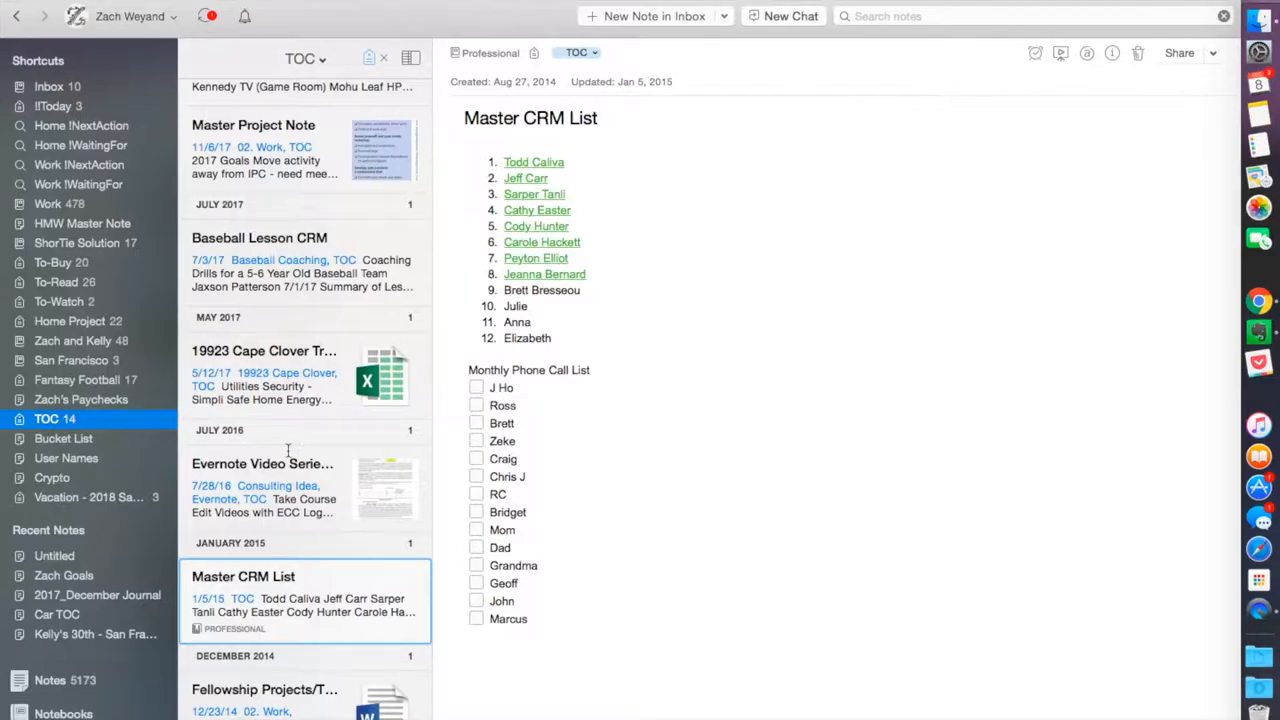
{"action": "mouse_move", "coordinate": [290, 463]}
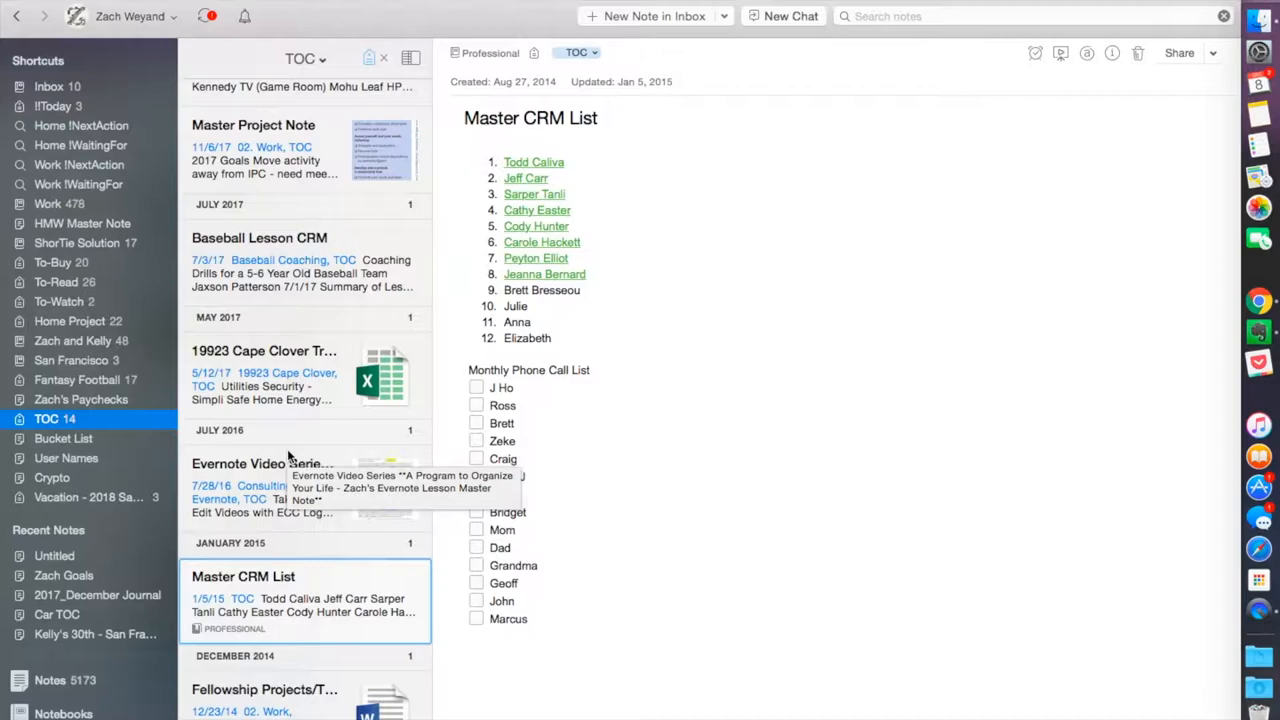
{"action": "scroll", "scroll_direction": "down", "scroll_amount": 3}
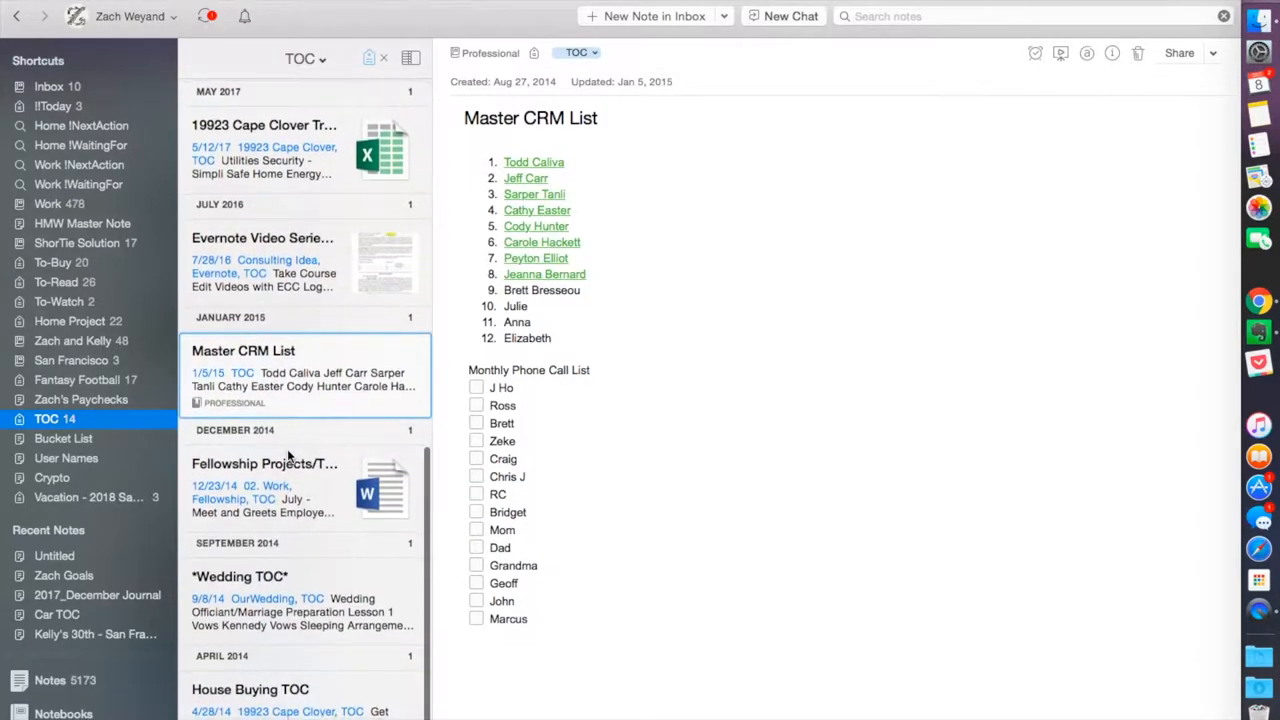